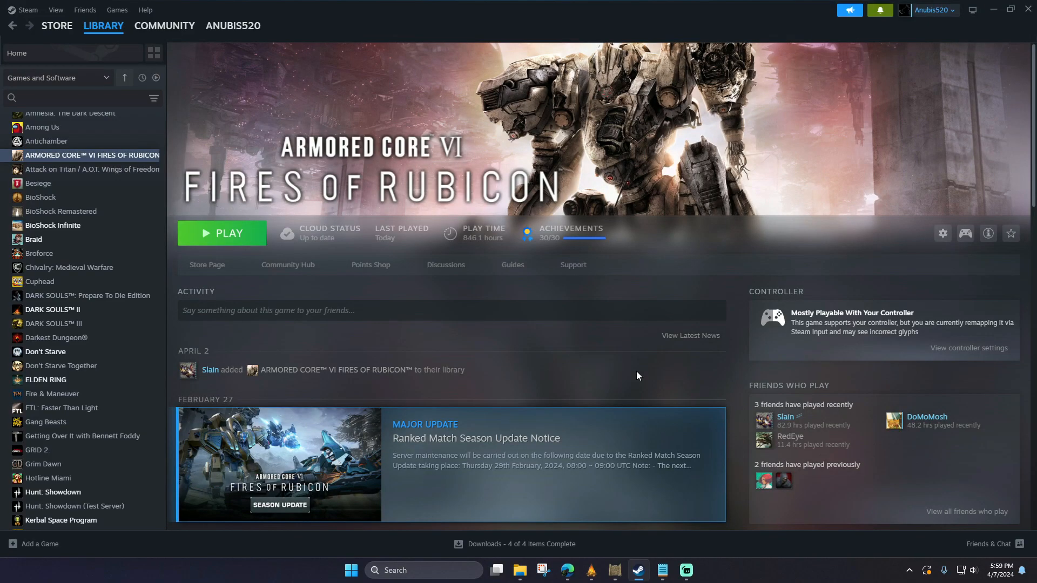
mouse_move(133, 160)
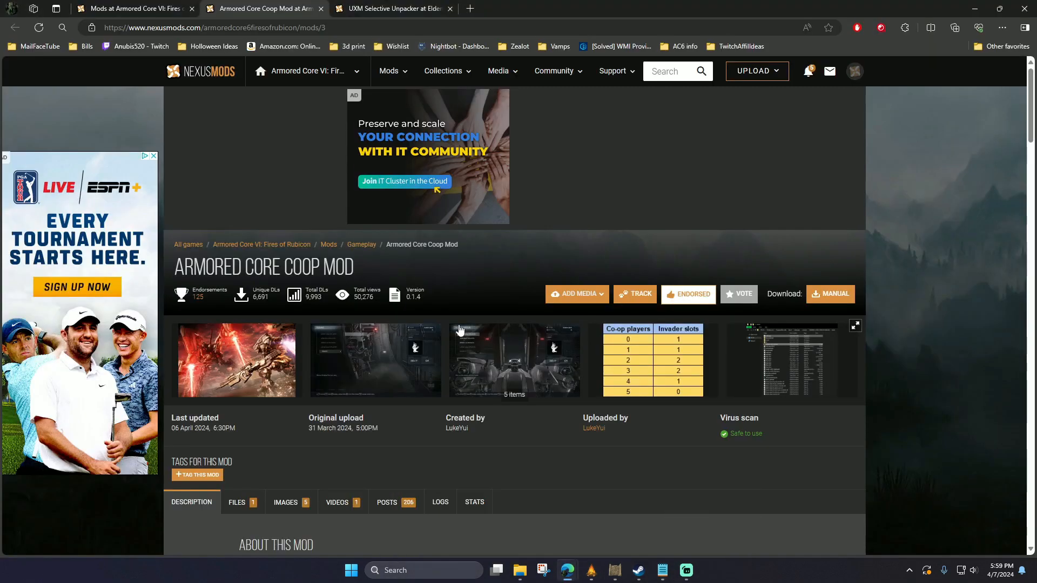
mouse_move(374, 14)
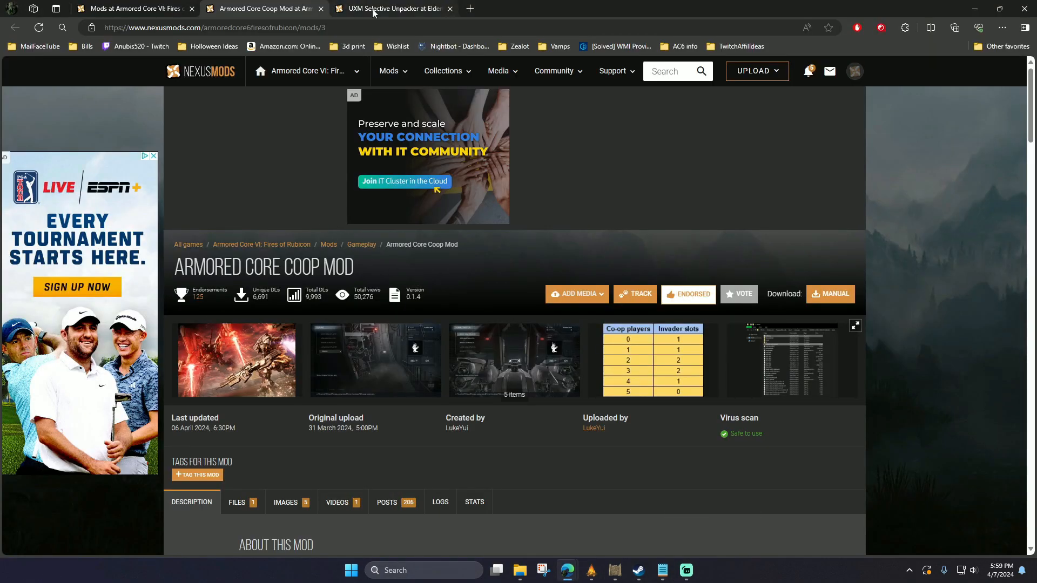
Step: Scroll down through the Armored Core Coop Mod page on Nexus Mods
scroll("down", 3)
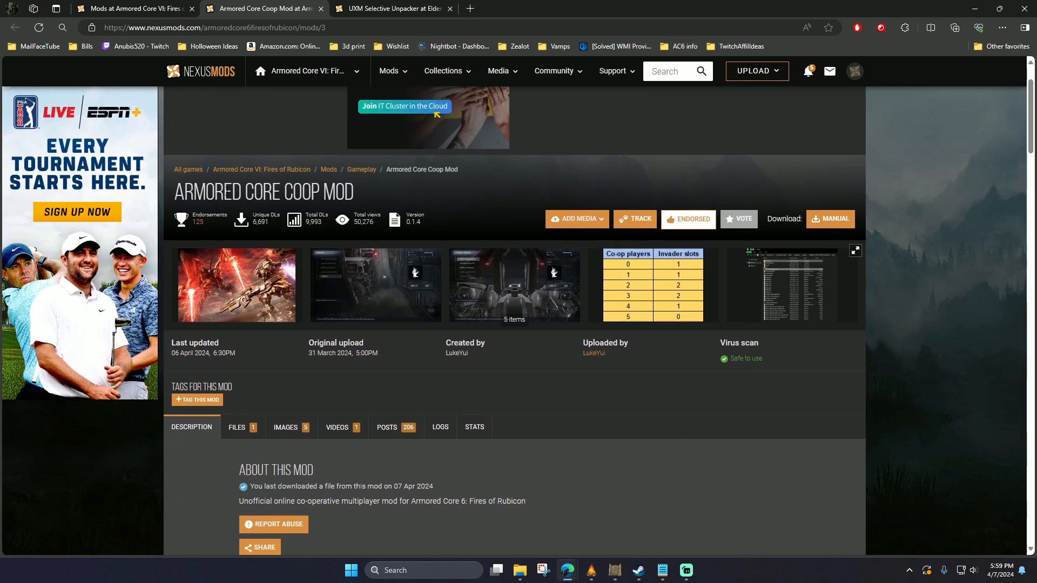
mouse_move(375, 154)
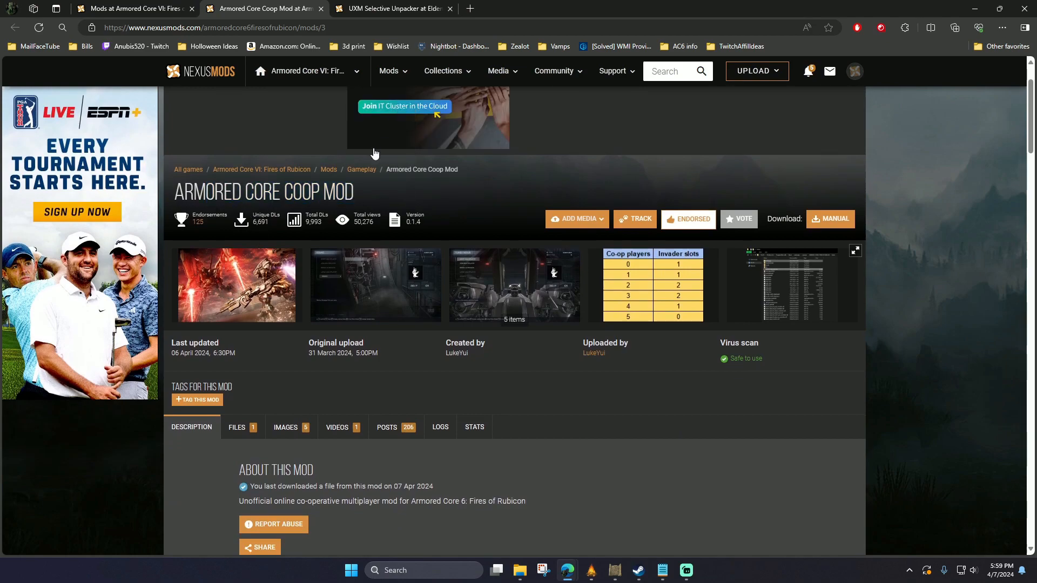
scroll("down", 3)
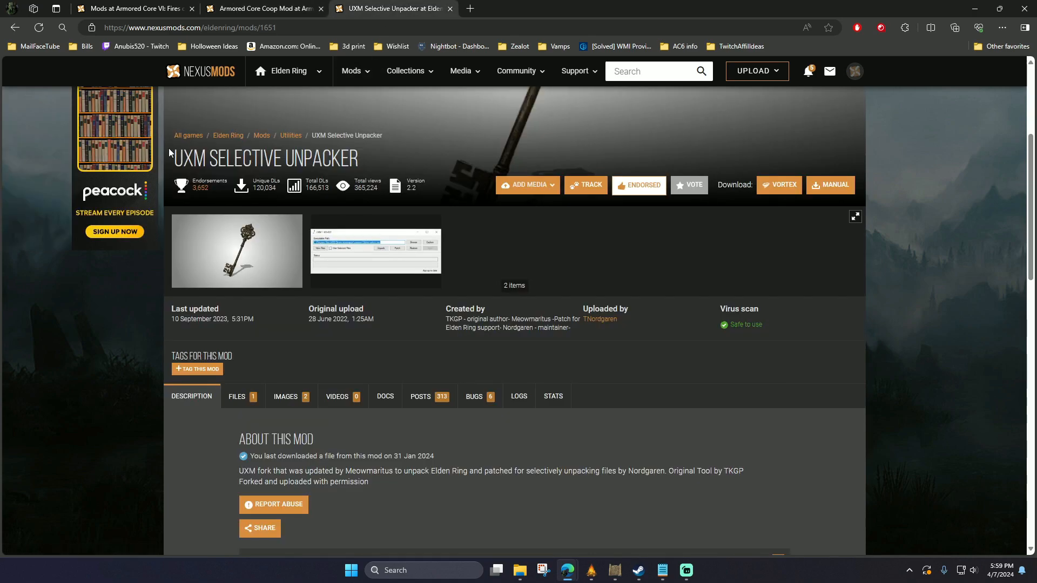
mouse_move(419, 228)
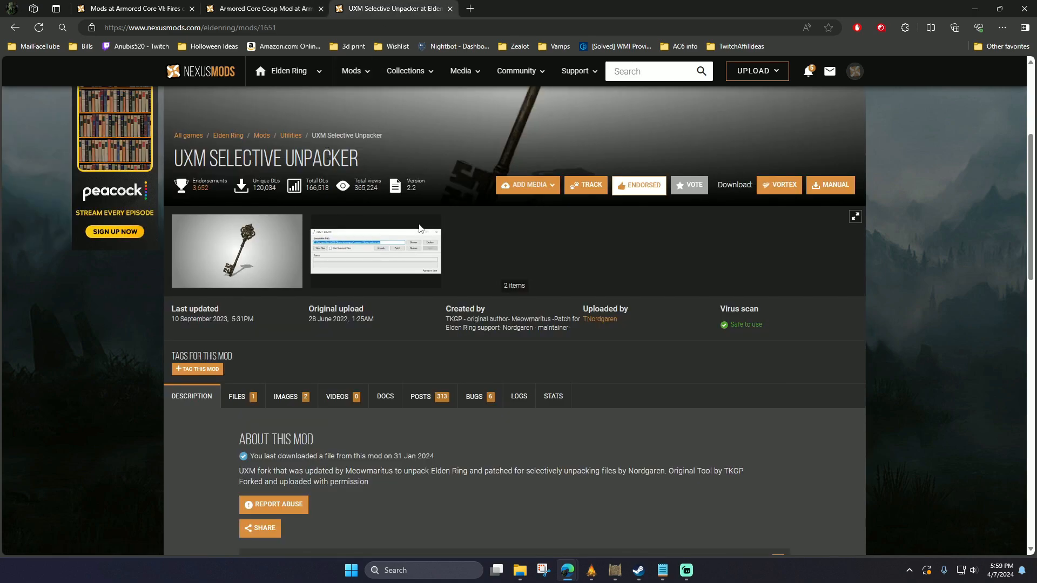
scroll("down", 3)
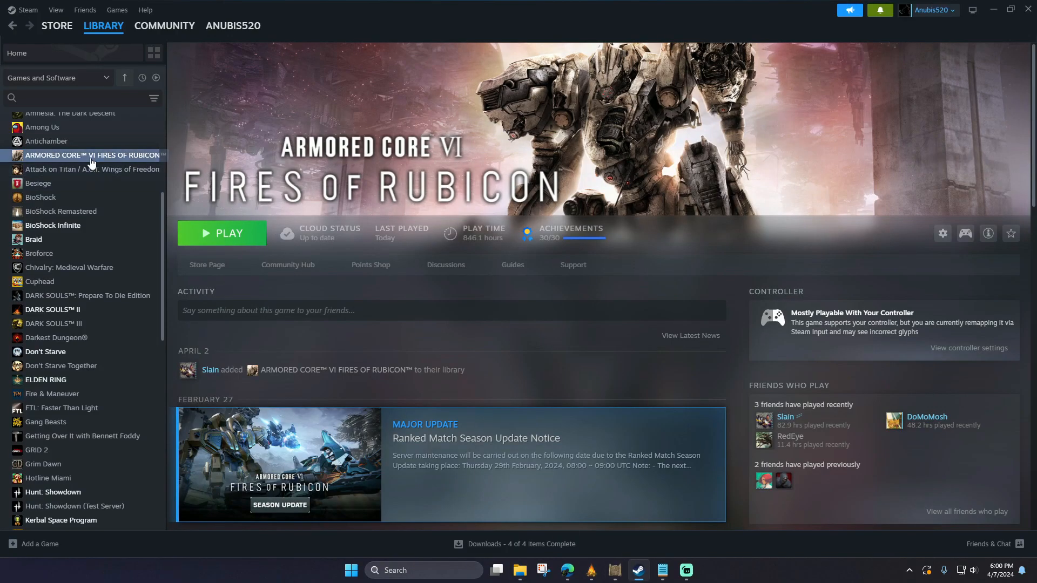
Step: Browse Armored Core VI's installed files from its Steam Properties, opening the game folder
right_click(92, 155)
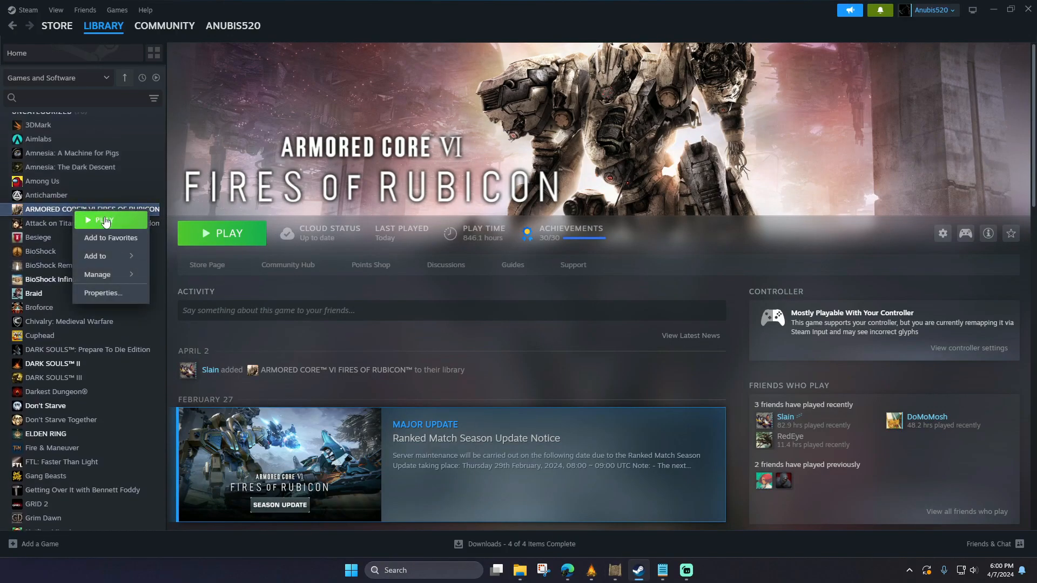
left_click(103, 293)
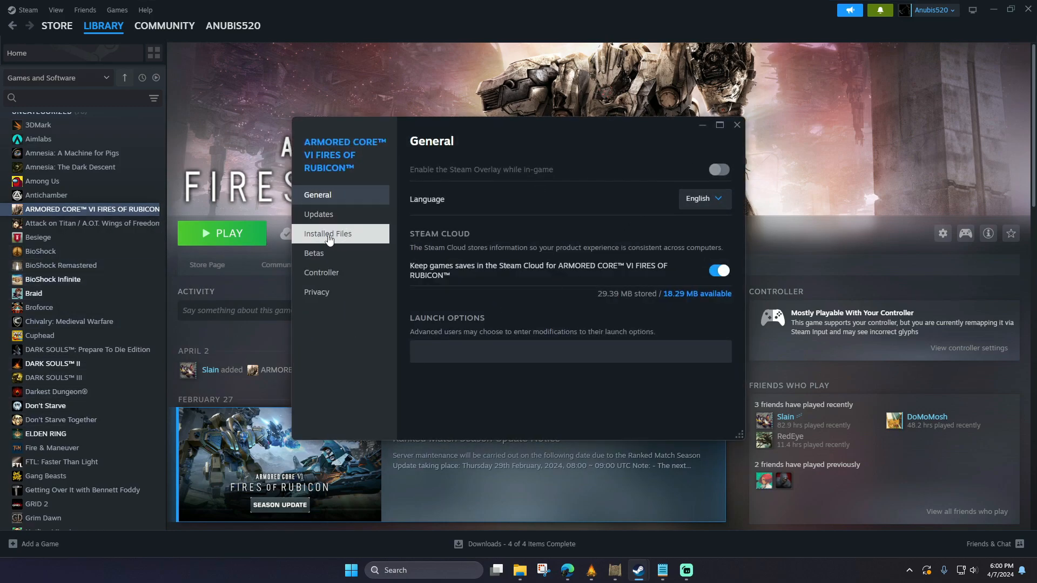
left_click(327, 234)
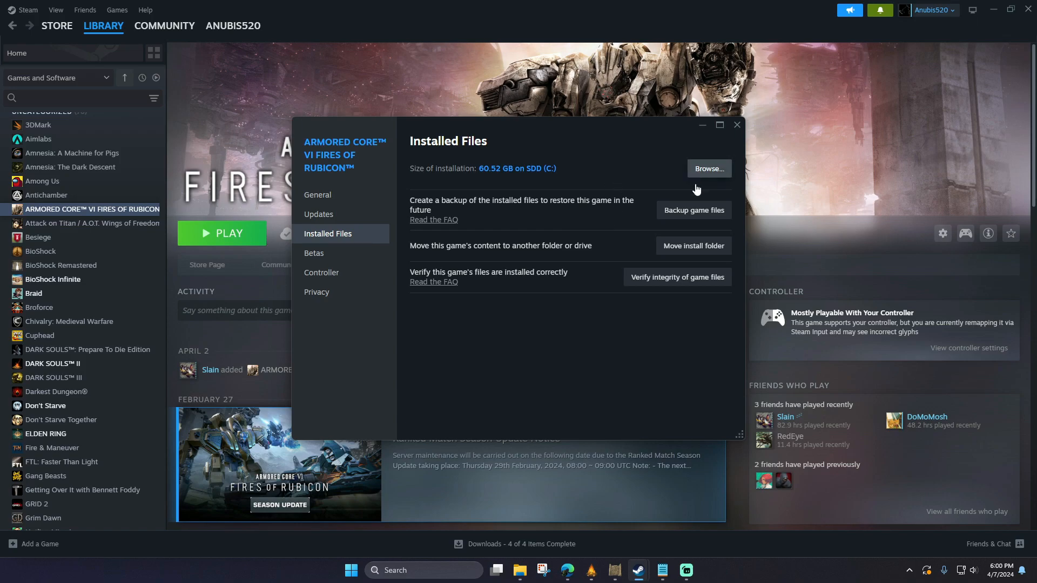
left_click(709, 169)
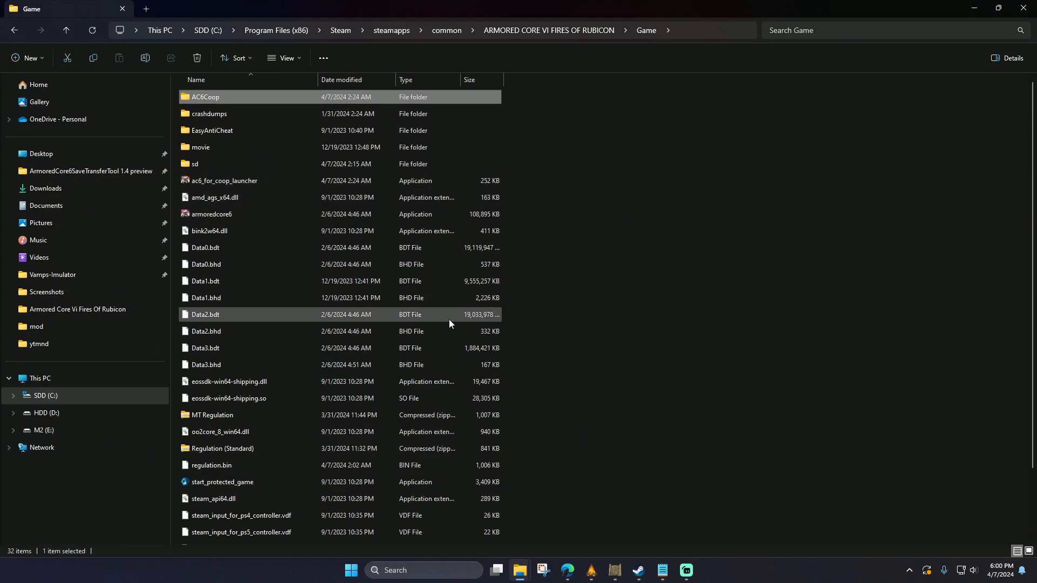
mouse_move(519, 570)
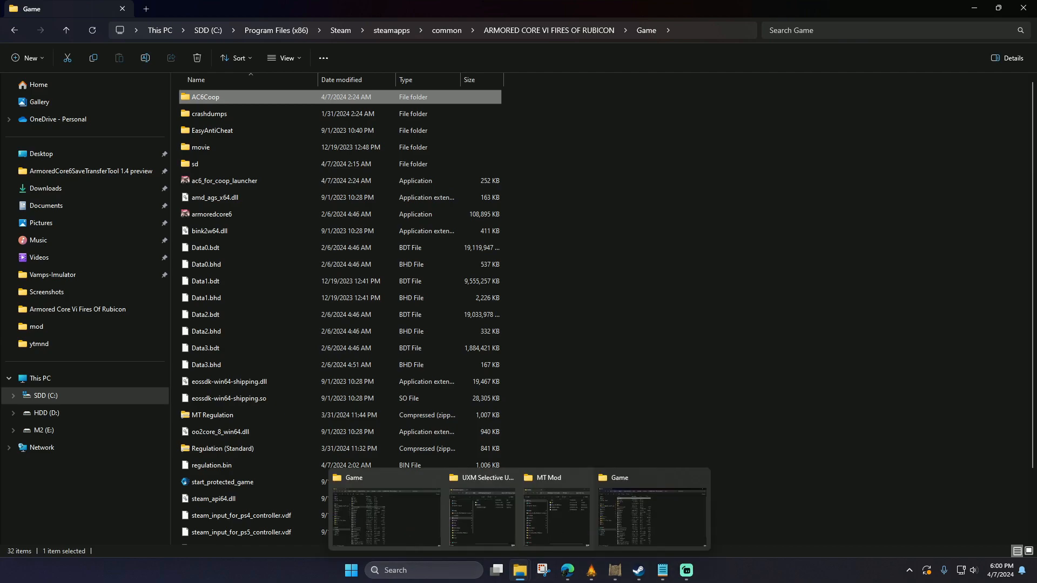
Step: Bring the UXM Selective Unpack 2.2 File Explorer window to the front
left_click(481, 515)
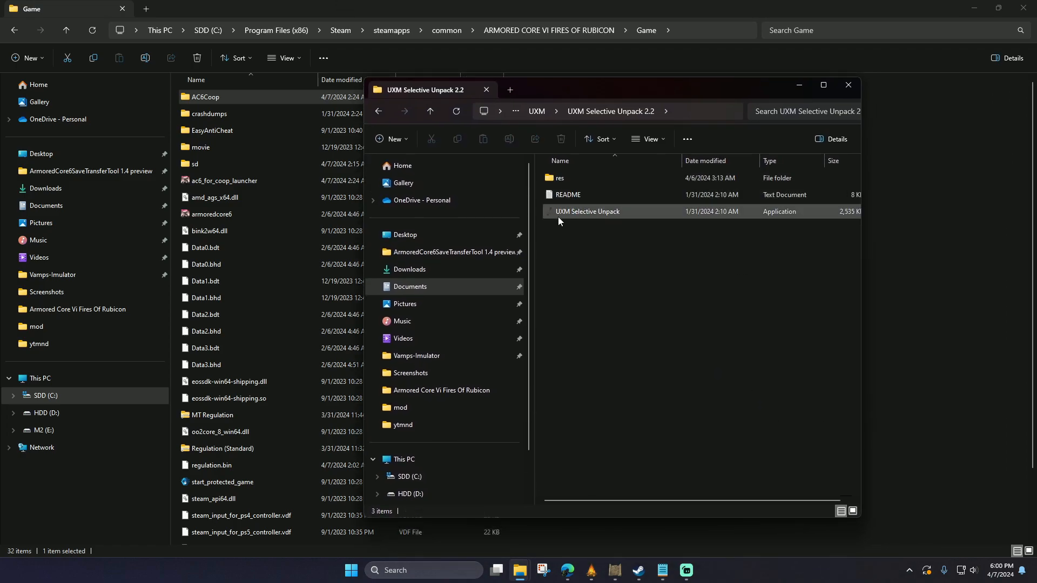
Step: Enter the res folder inside UXM Selective Unpack 2.2
left_click(569, 194)
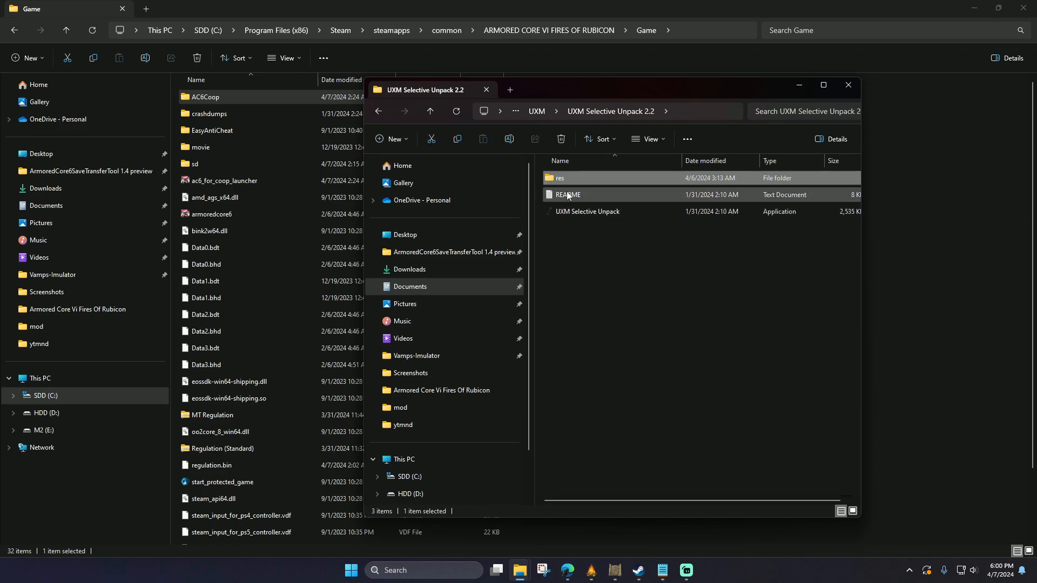
left_click(575, 177)
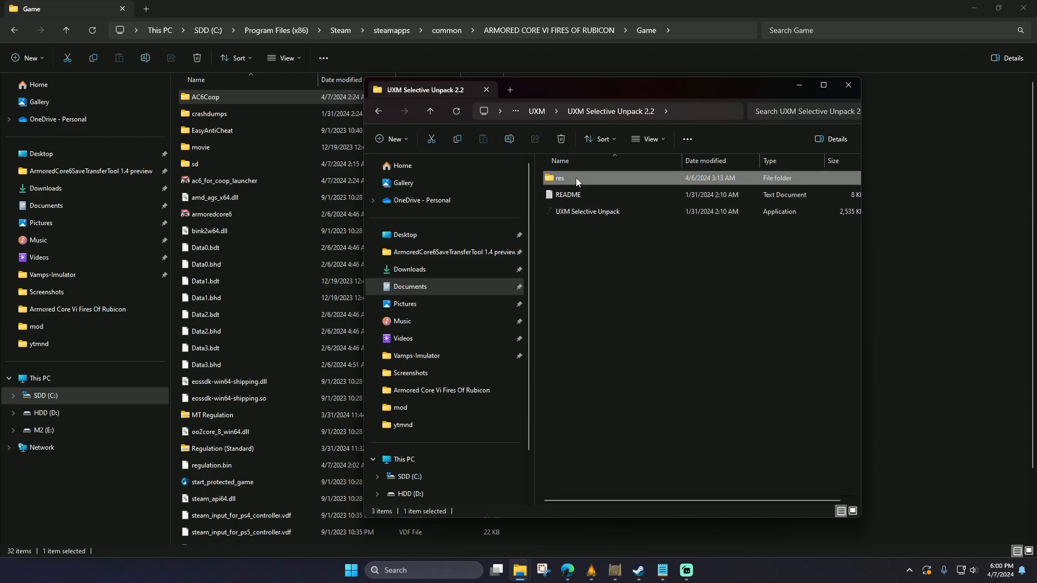
double_click(560, 177)
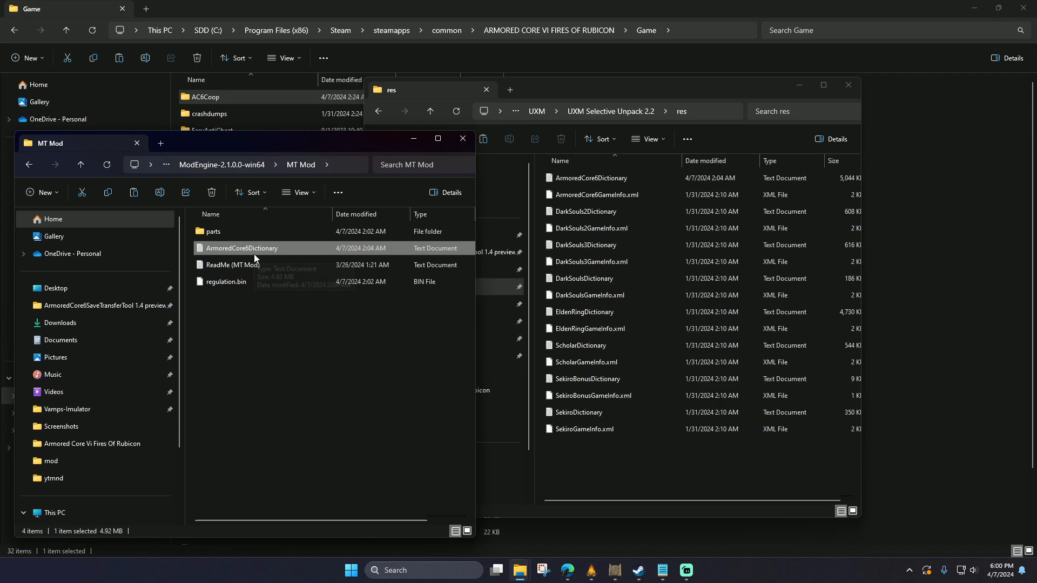
Step: Copy MT Mod's ArmoredCore6Dictionary into res, replacing the existing file
right_click(242, 248)
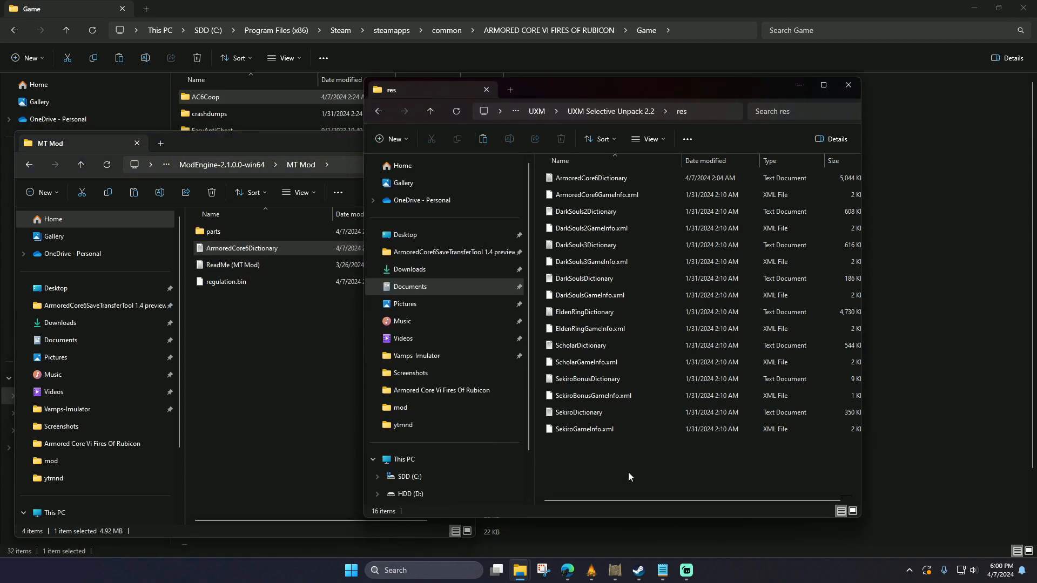
right_click(630, 477)
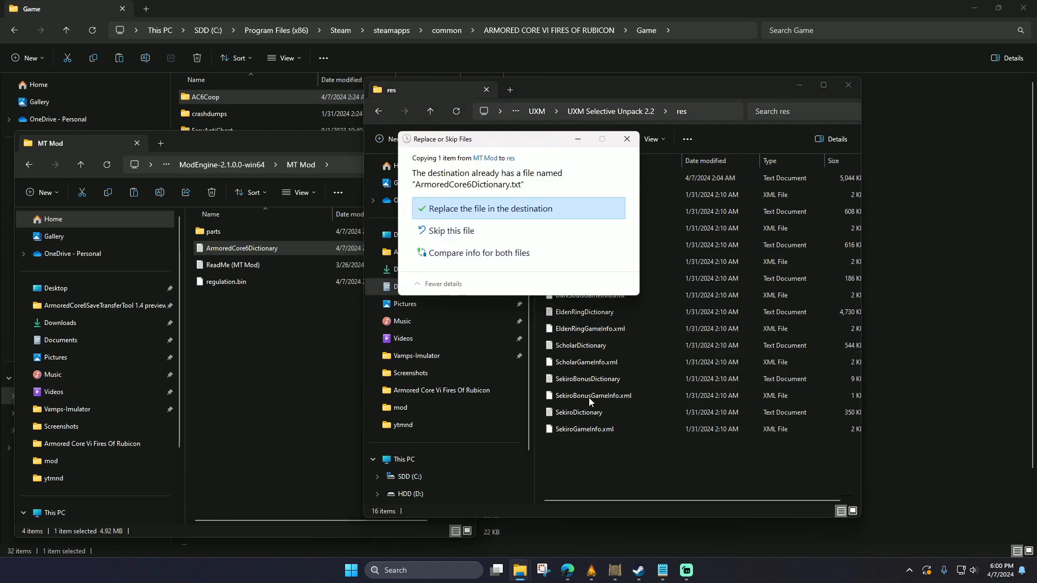
left_click(490, 208)
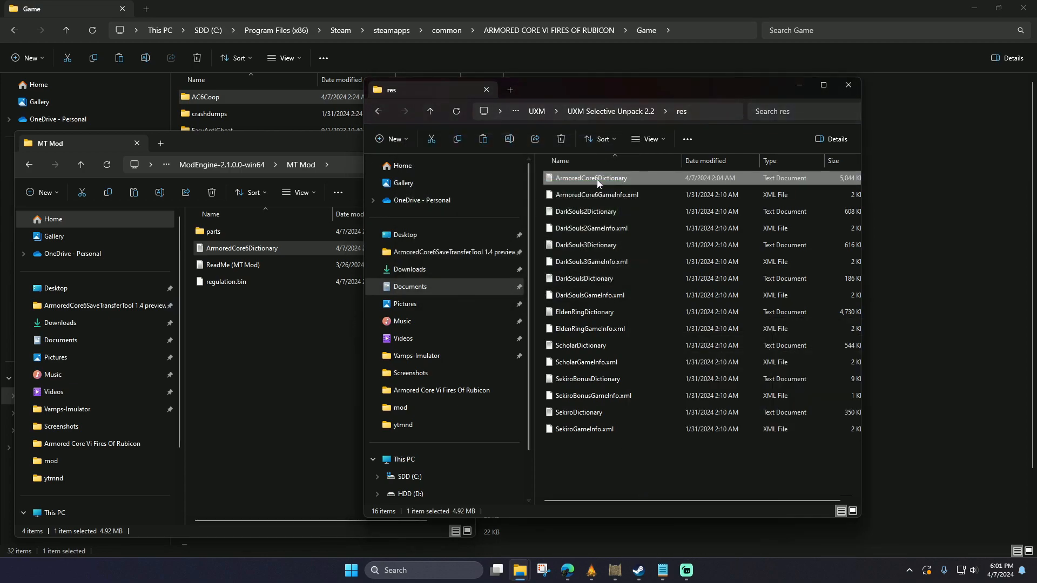
mouse_move(599, 183)
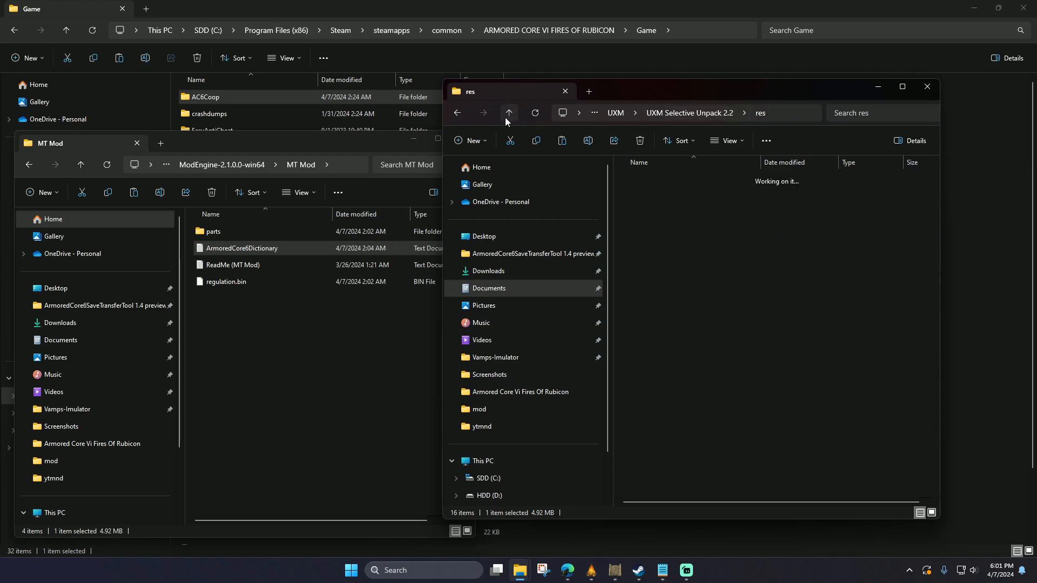
Step: Launch UXM Selective Unpack from its folder
left_click(509, 113)
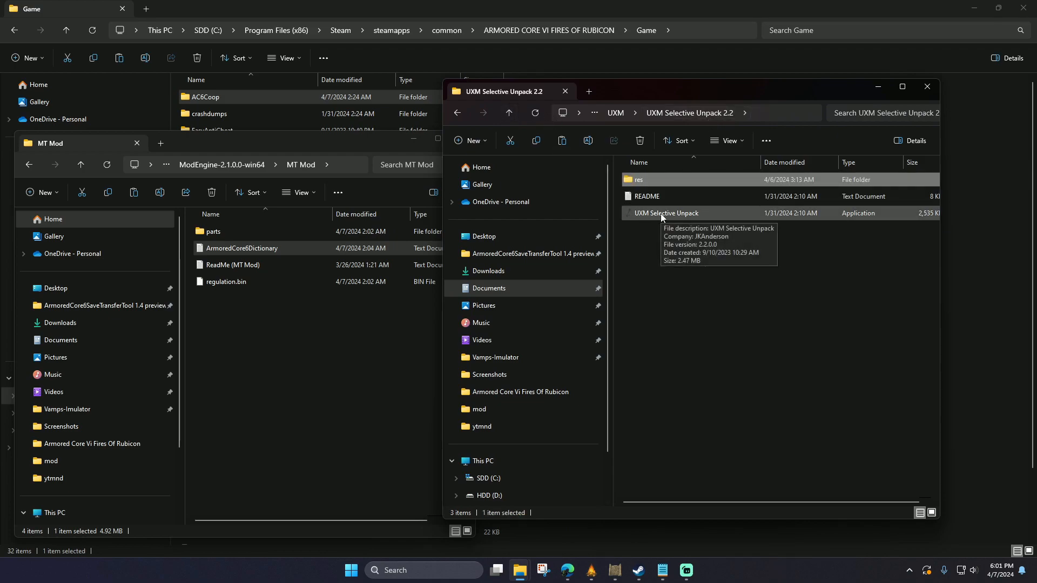
double_click(666, 213)
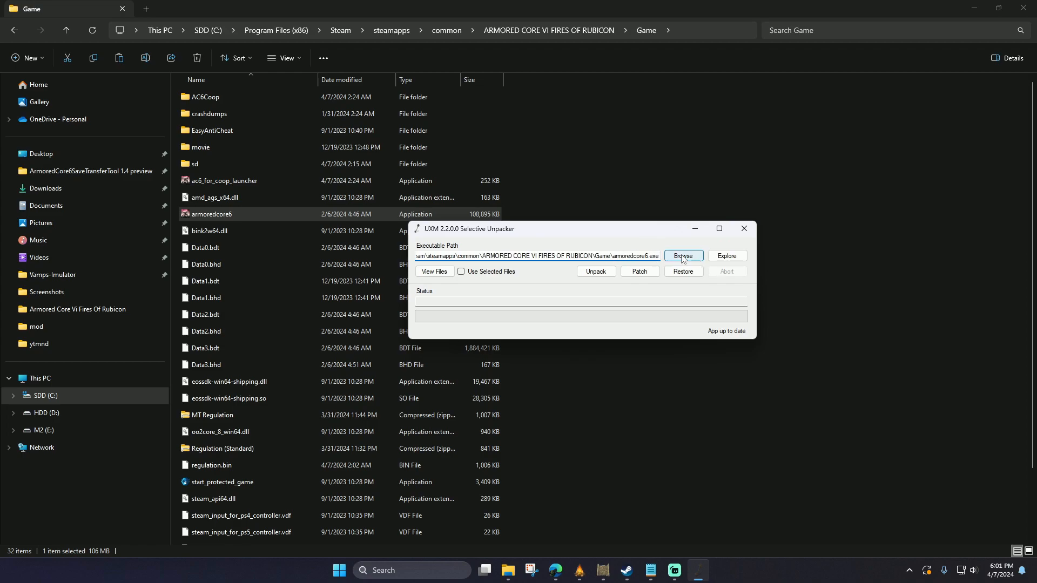
left_click(744, 229)
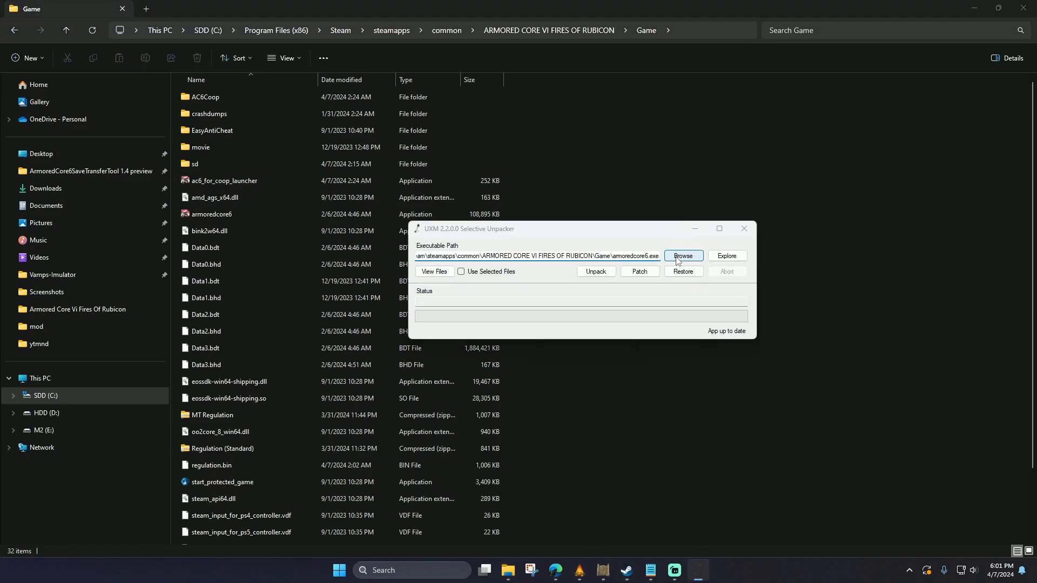
Step: Set the unpacker's game executable to Armored Core VI's armoredcore6.exe
left_click(682, 255)
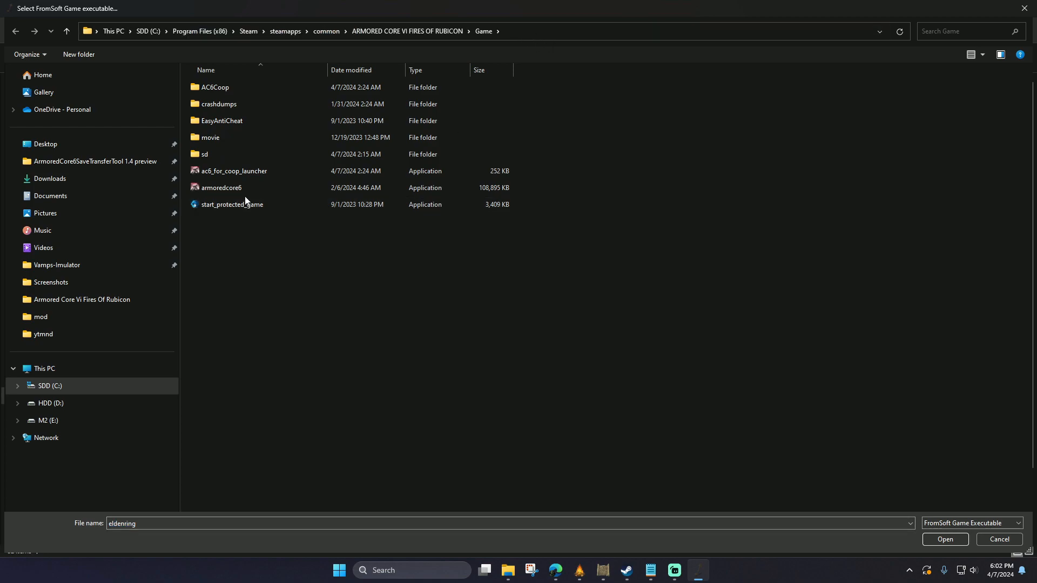
left_click(222, 188)
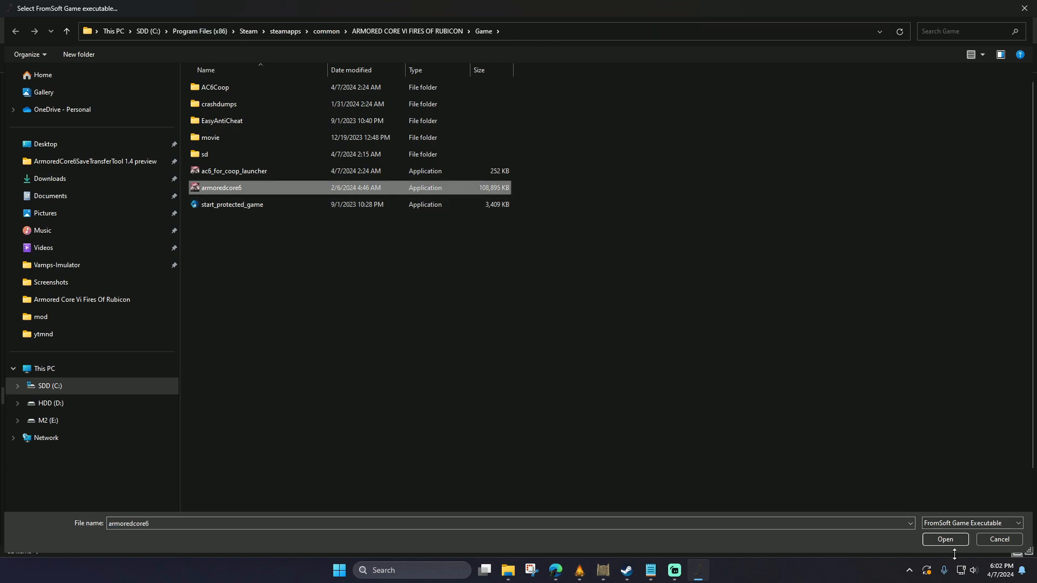
left_click(946, 541)
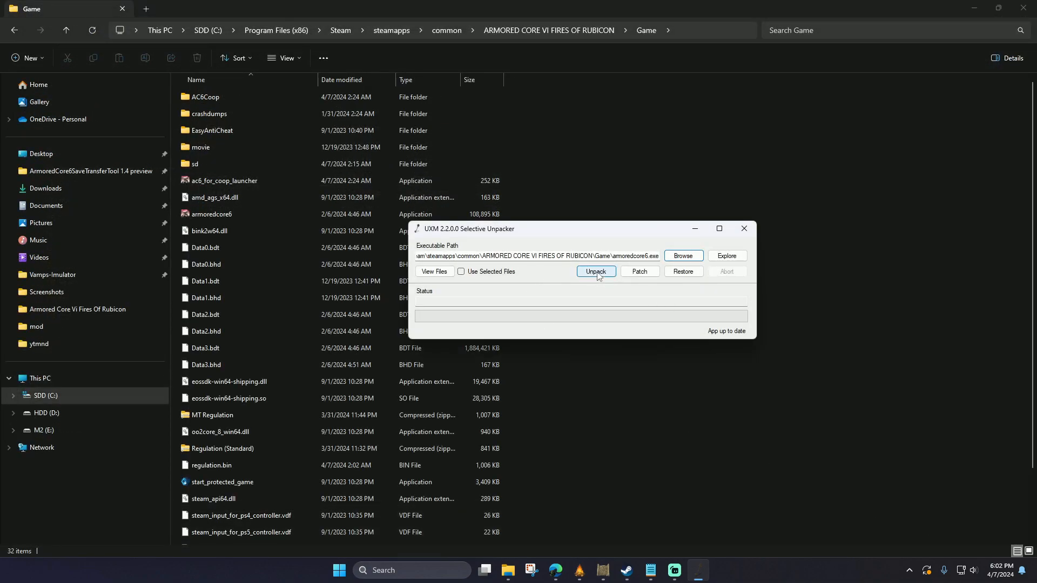
Step: Unpack Armored Core VI's game archives into the Game folder
left_click(597, 271)
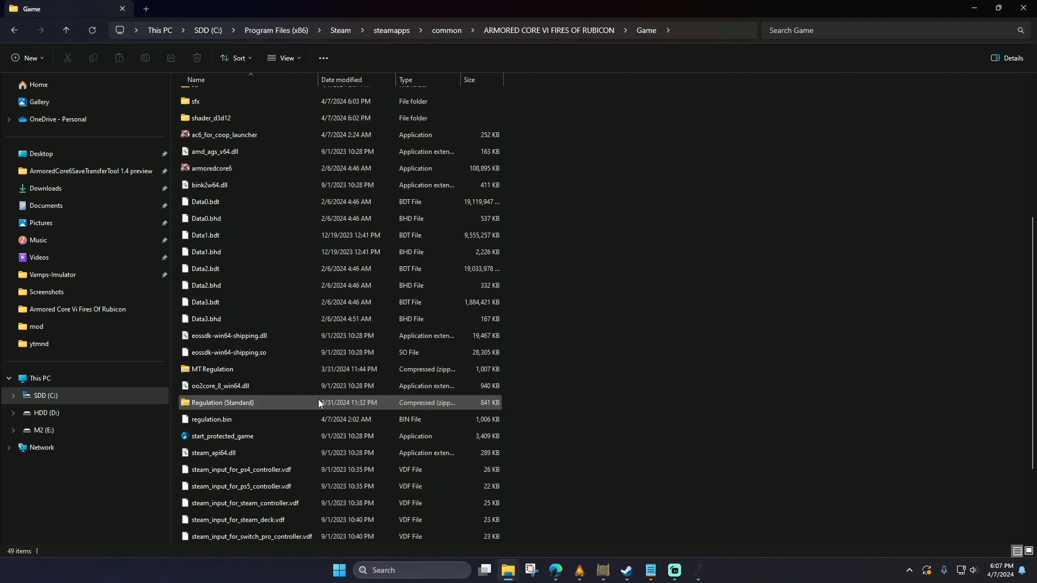
left_click(211, 419)
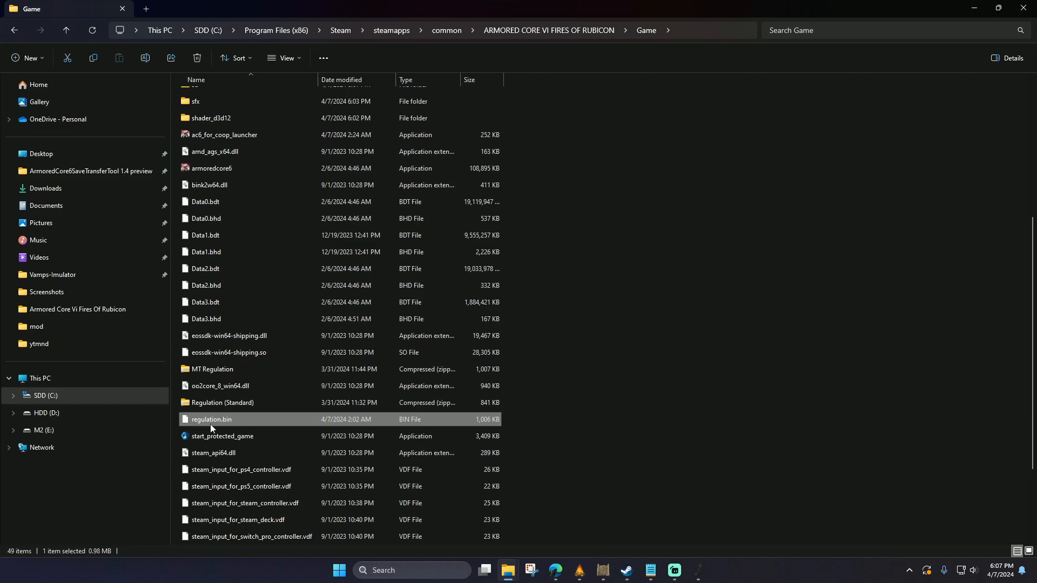
mouse_move(234, 421)
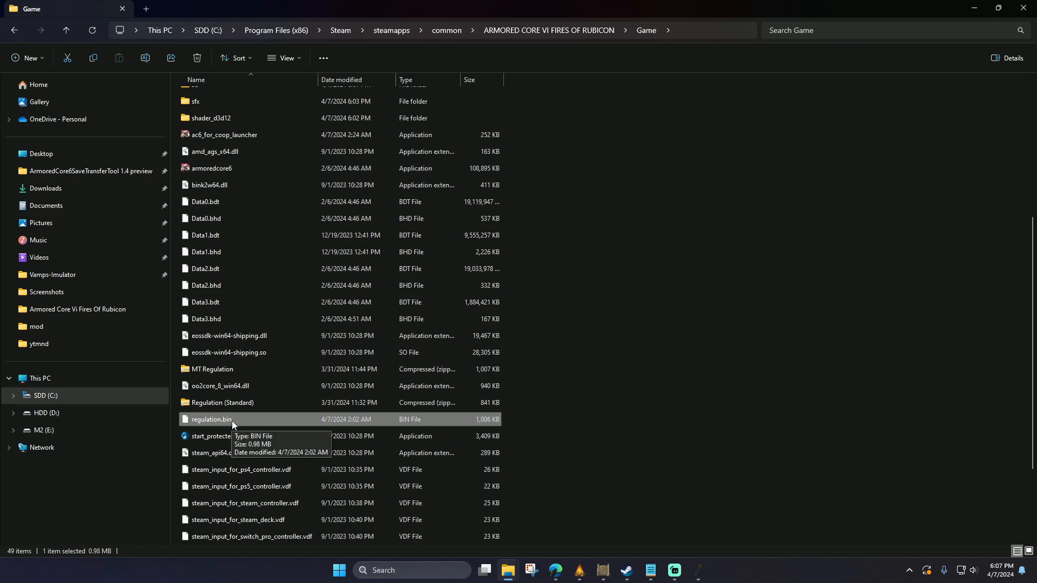
right_click(210, 419)
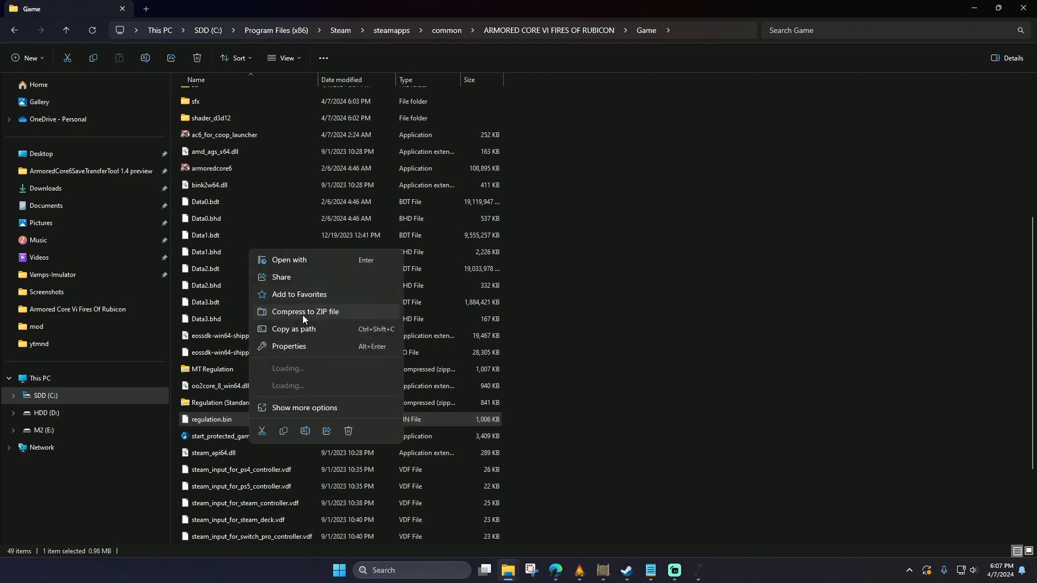
left_click(305, 311)
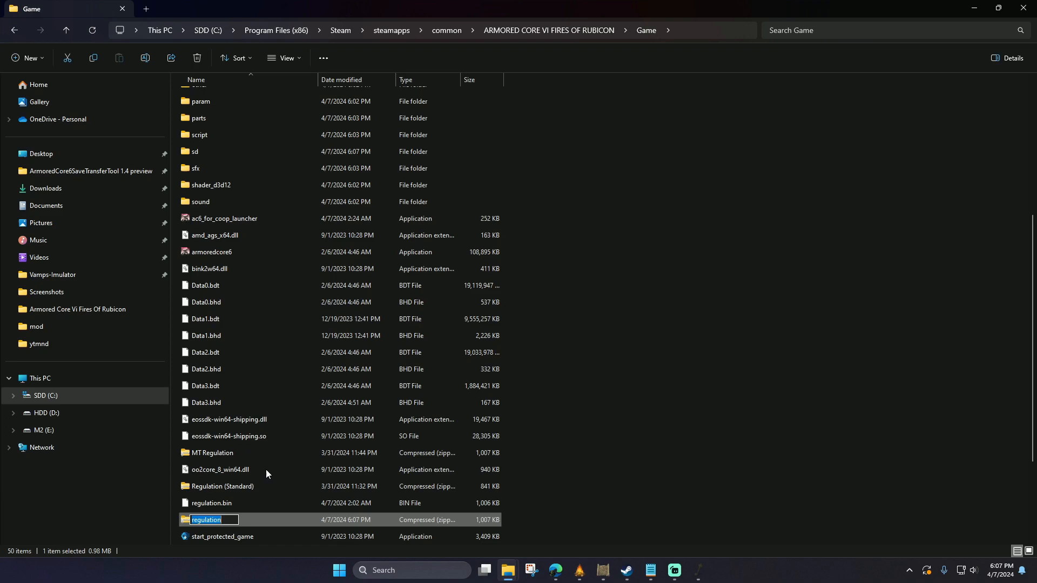
mouse_move(301, 465)
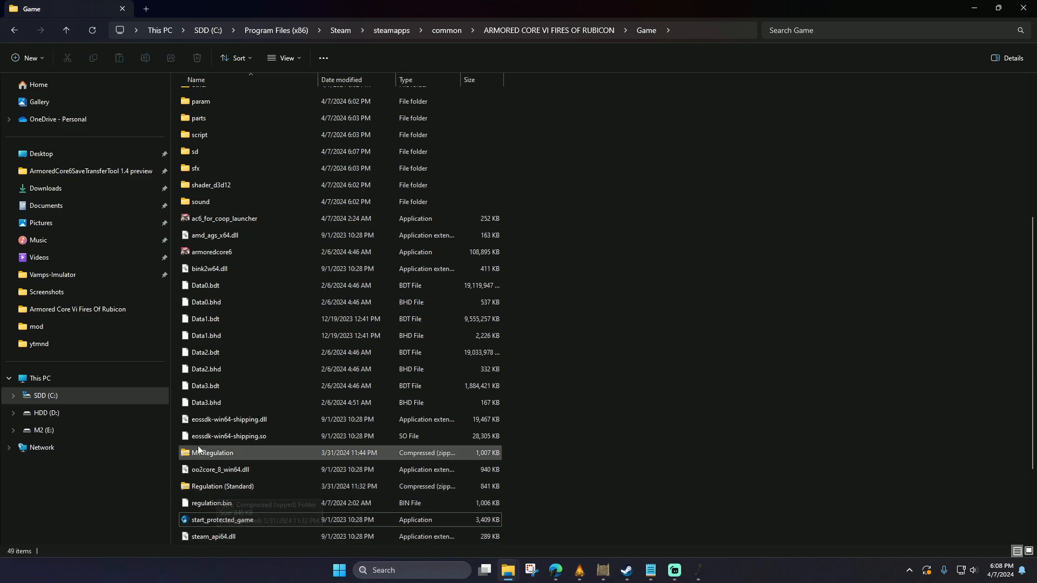
mouse_move(240, 461)
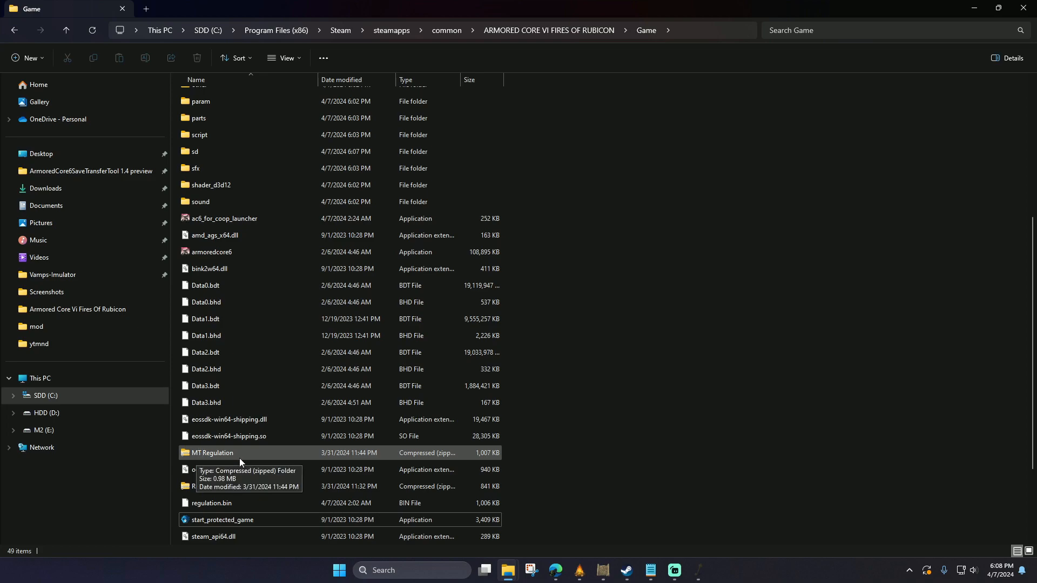
mouse_move(310, 471)
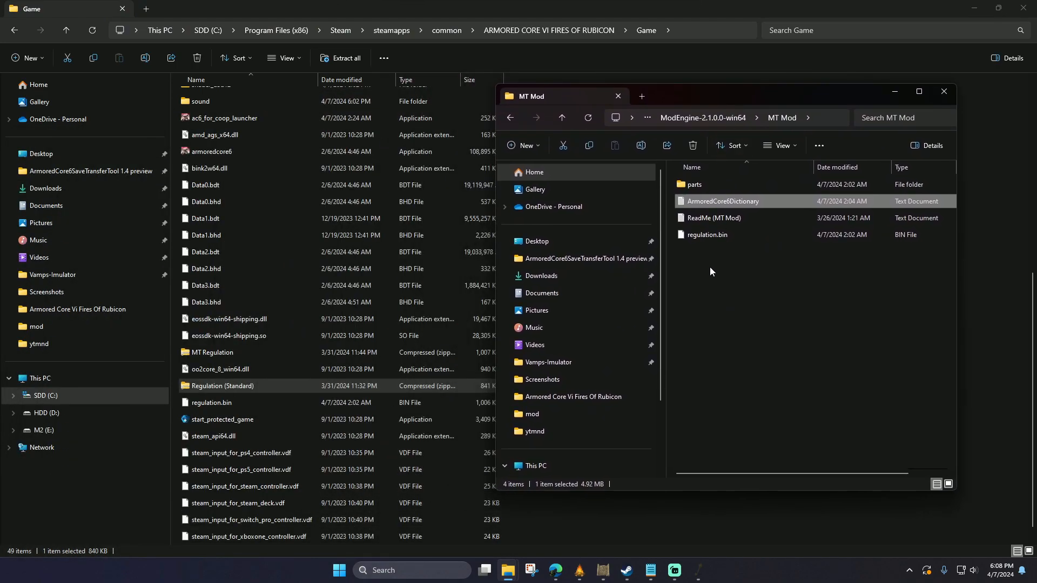
Step: Replace Game's regulation.bin with MT Mod's copy and bring the mod's parts folder across
left_click(708, 235)
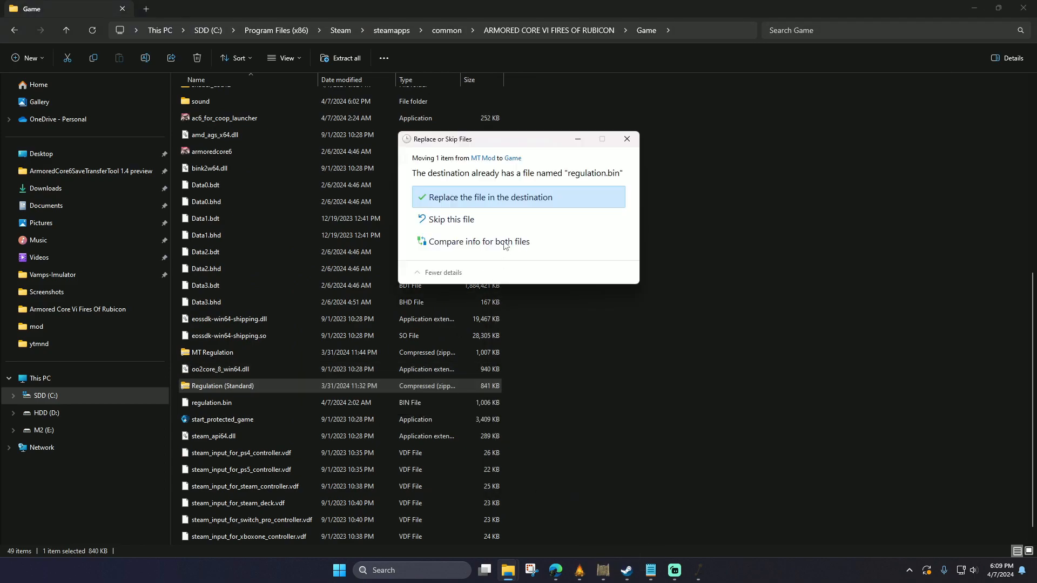
left_click(491, 197)
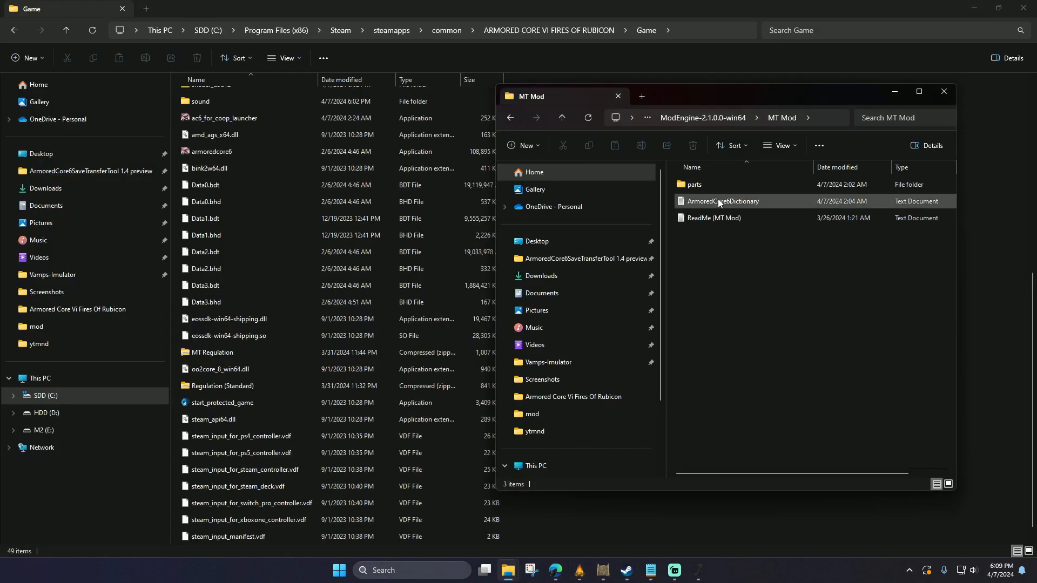
left_click(694, 183)
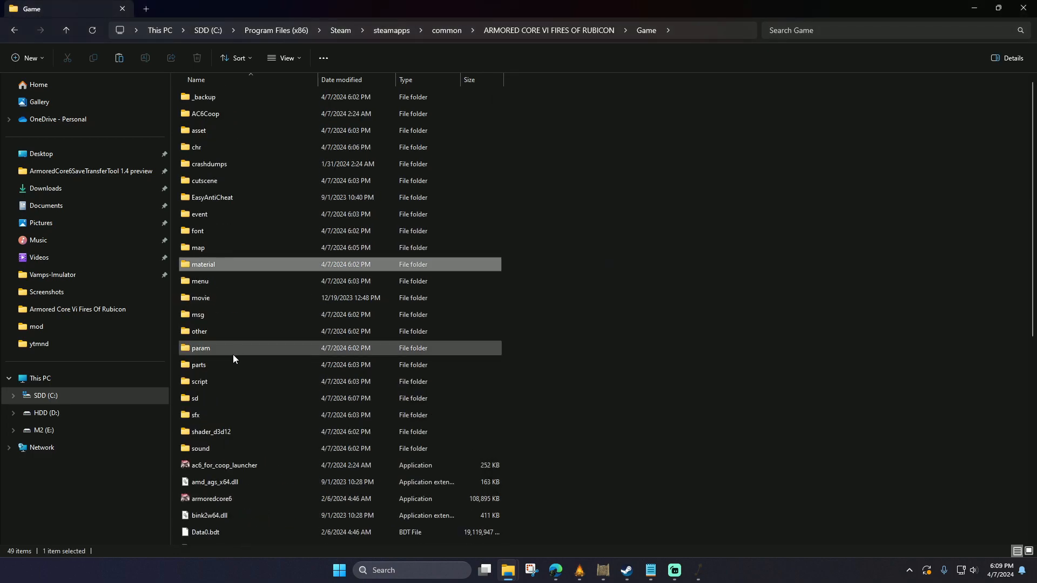
left_click(199, 365)
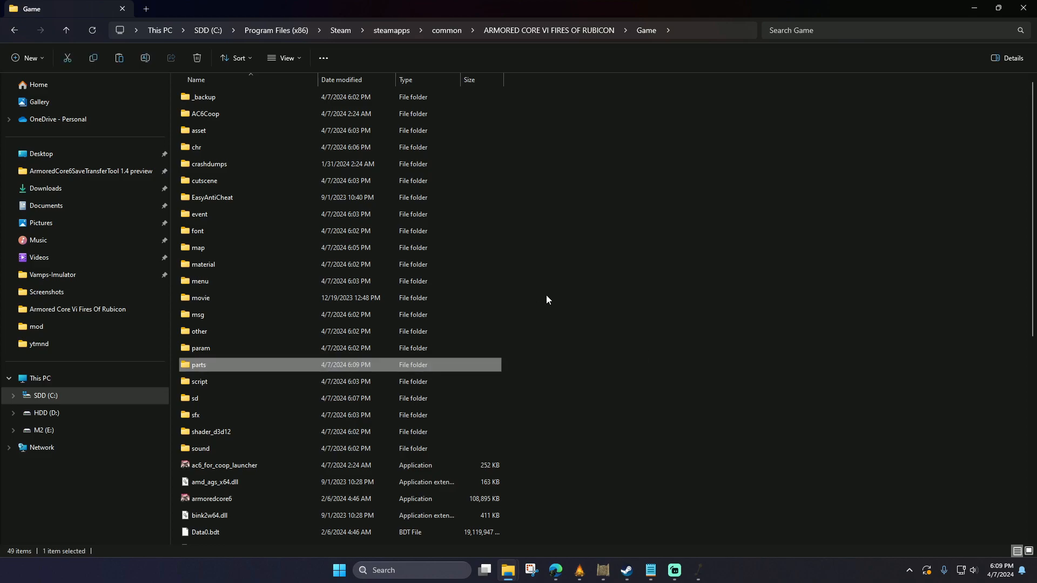
mouse_move(508, 571)
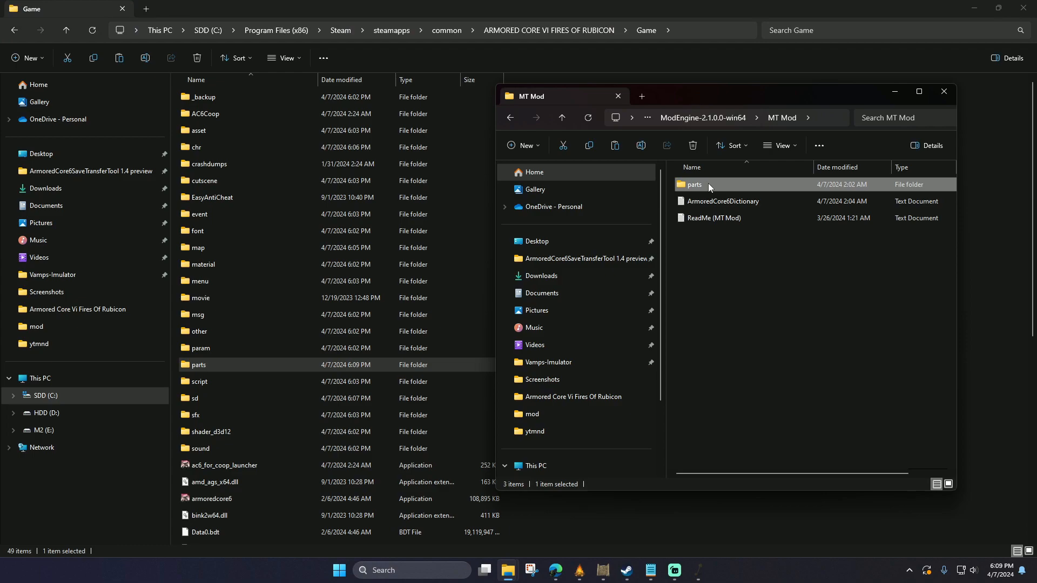
Step: Paste the copied MT Mod parts folder into the Game folder
right_click(695, 184)
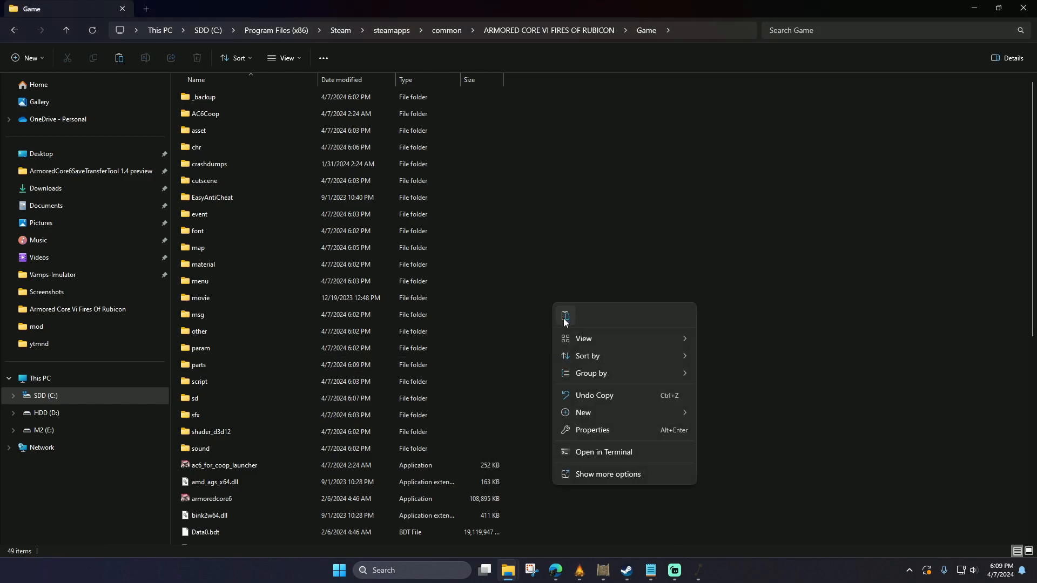
left_click(610, 482)
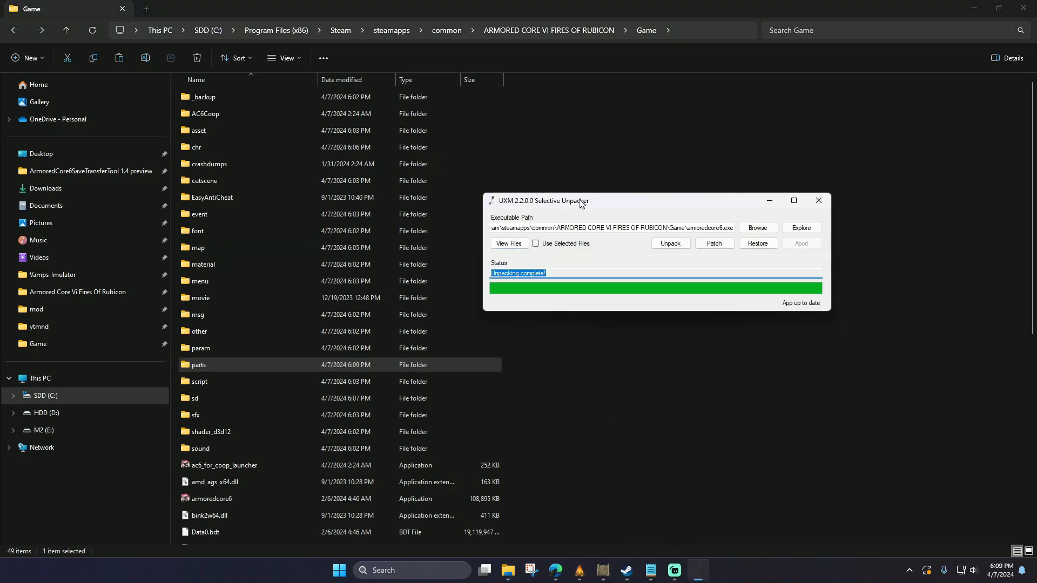
Step: Patch armoredcore6.exe so the game loads loose mod files
left_click(714, 243)
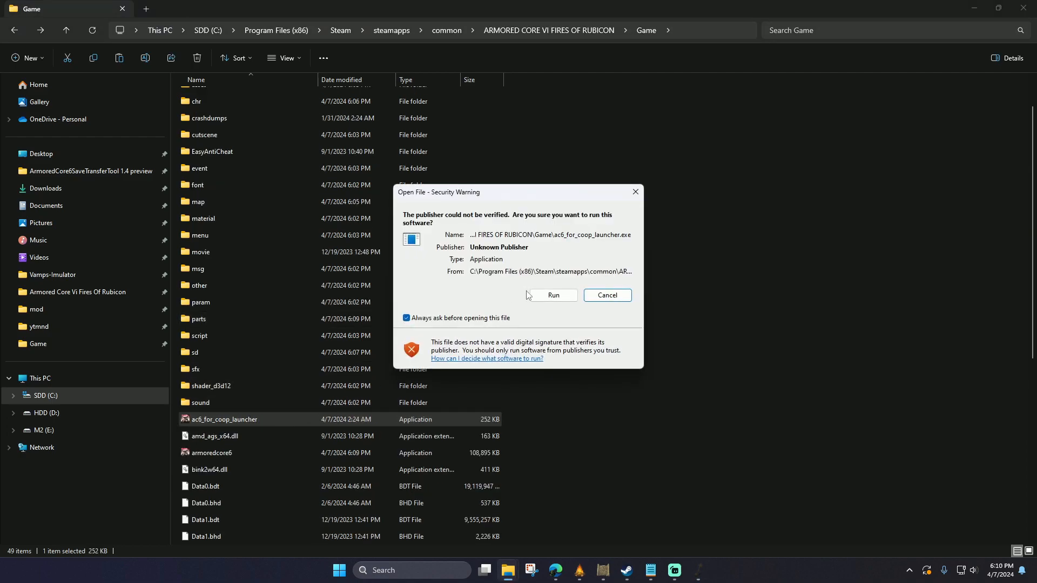
Step: Allow the unverified ac6_for_coop_launcher to run and launch it so UXM patches the game executable
left_click(555, 295)
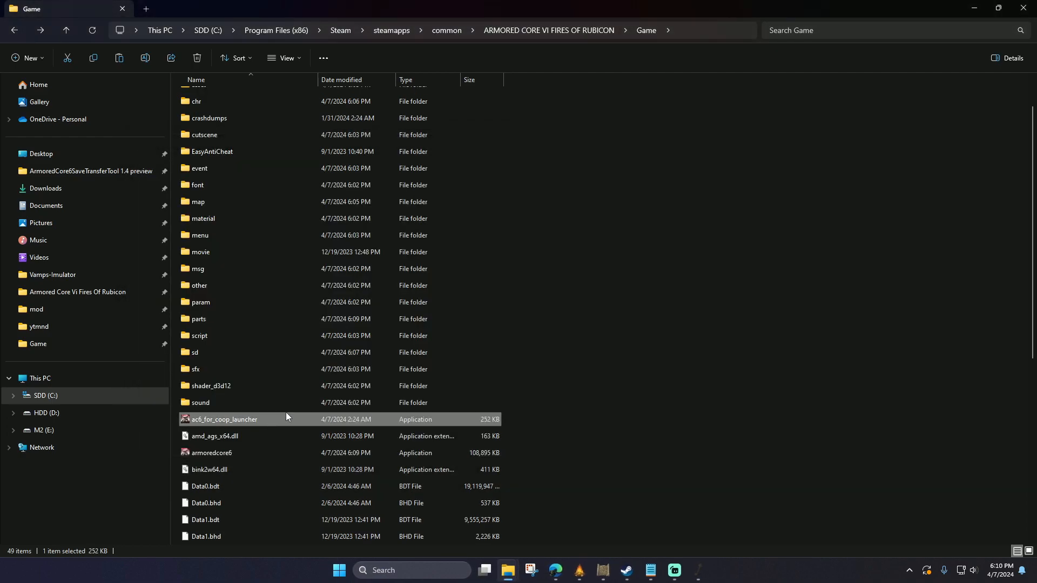
double_click(225, 419)
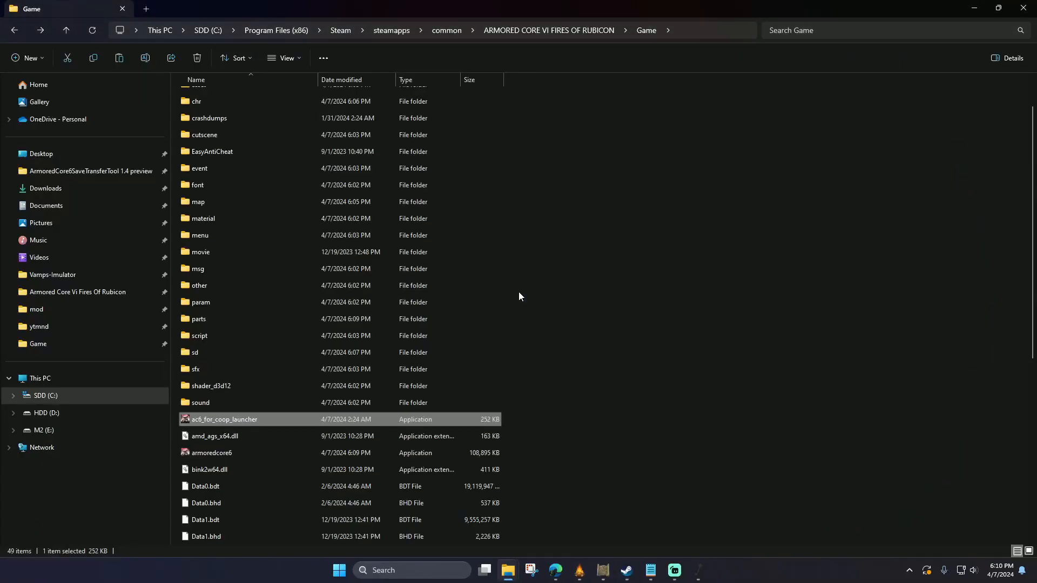
mouse_move(391, 272)
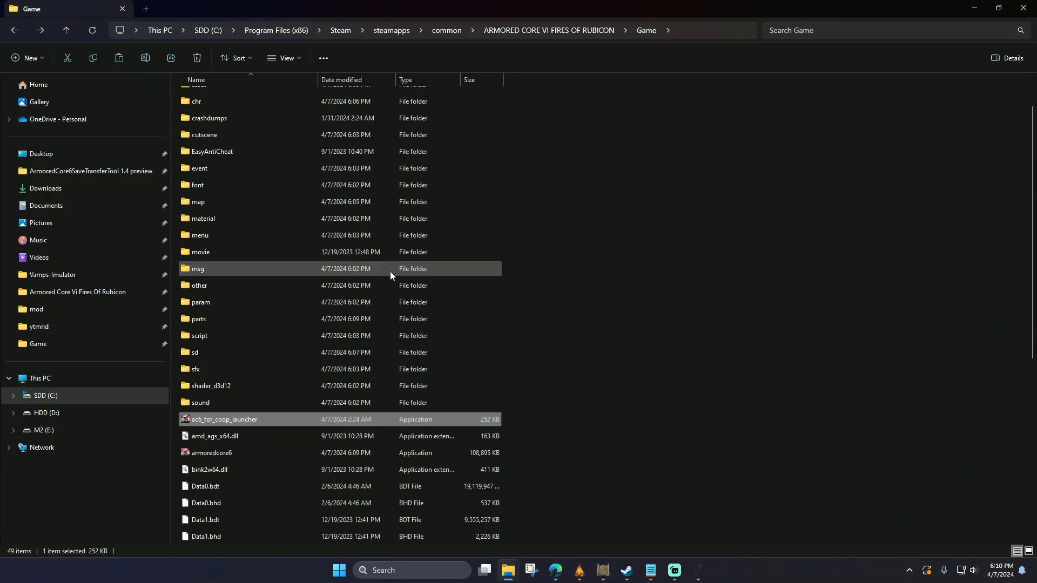
scroll("down", 3)
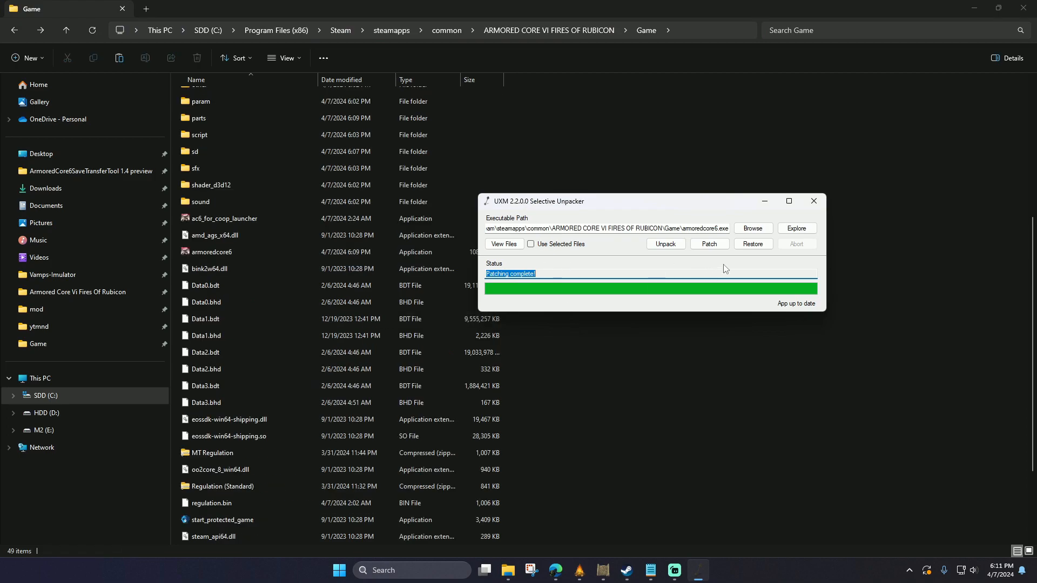
Step: Restore the original Armored Core VI files, confirming deletion of the unpacked mod directories
left_click(753, 244)
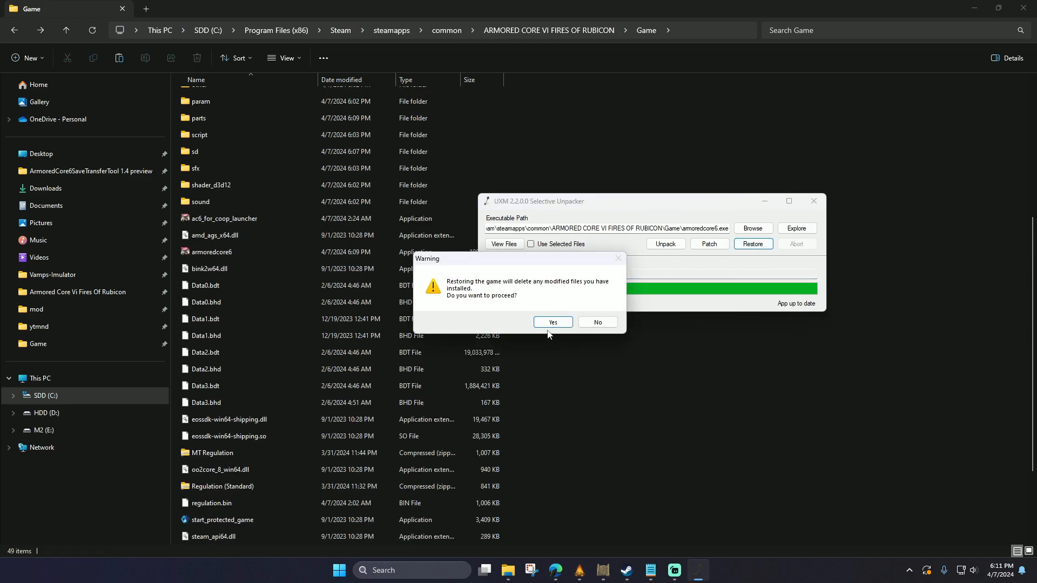
left_click(552, 322)
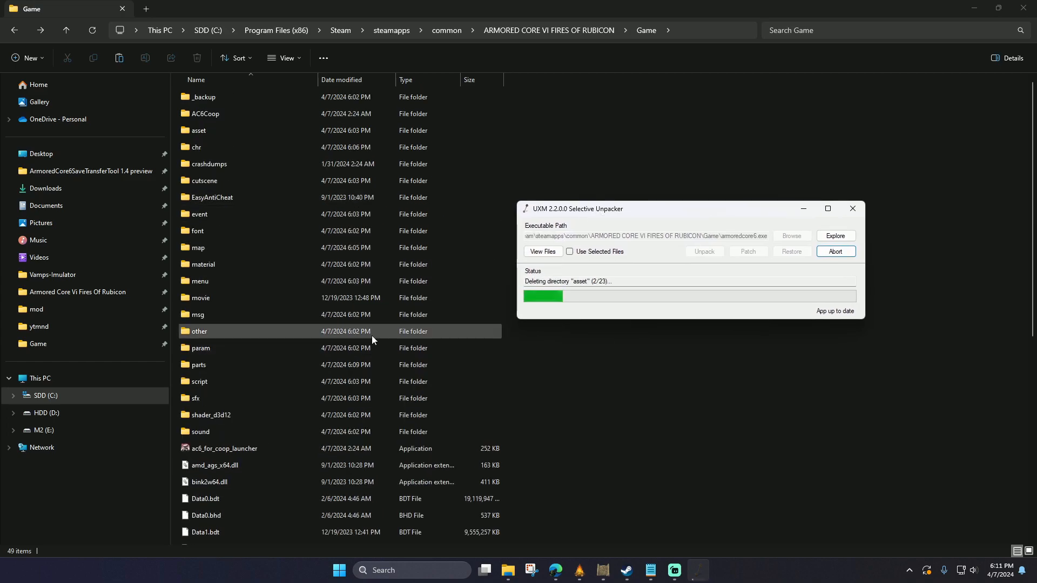
mouse_move(372, 337)
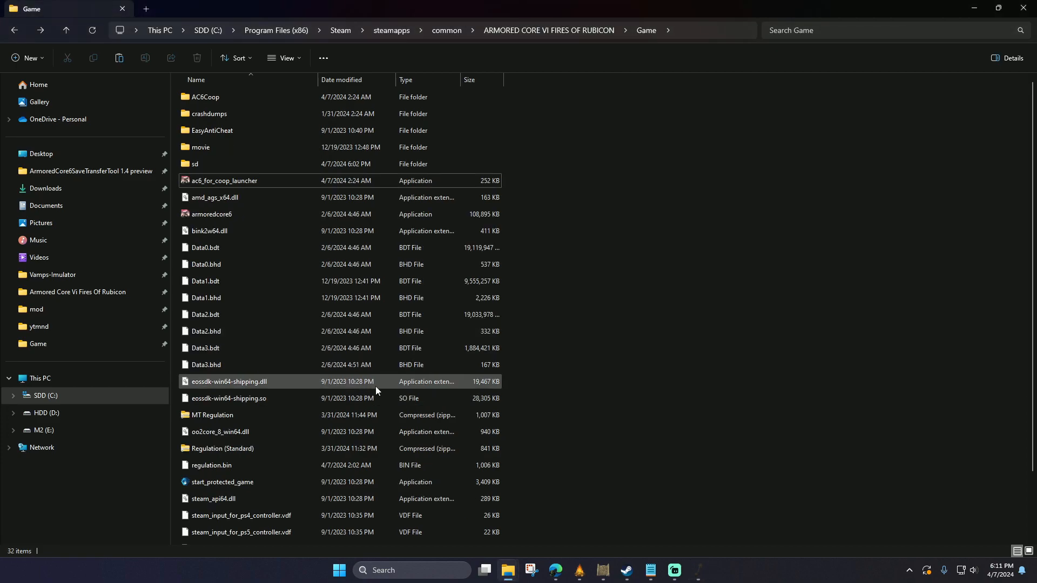
Step: Extract the Regulation (Standard) archive into the Game folder, overwriting regulation.bin with the standard version
left_click(223, 448)
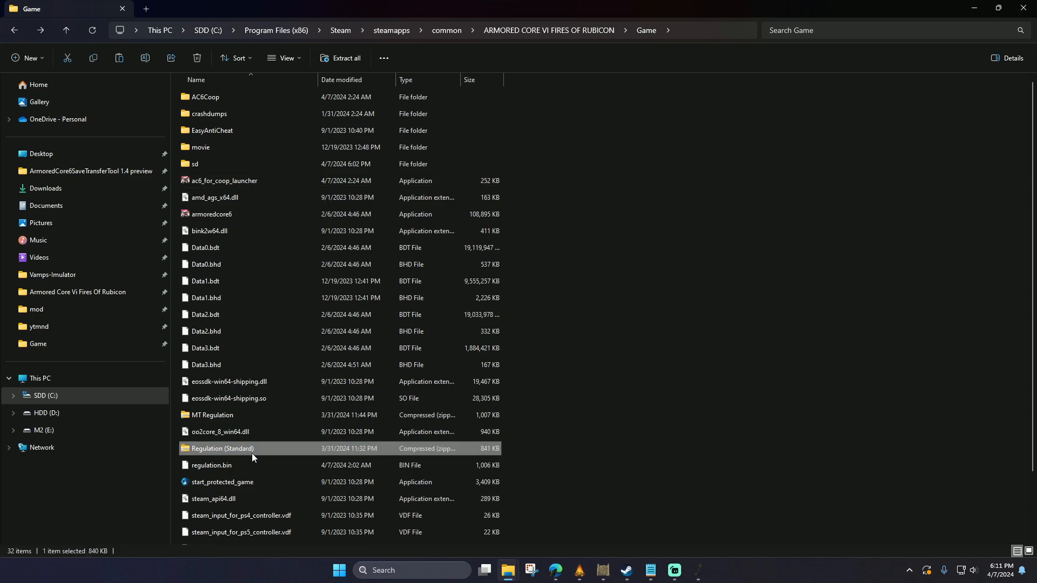
mouse_move(257, 450)
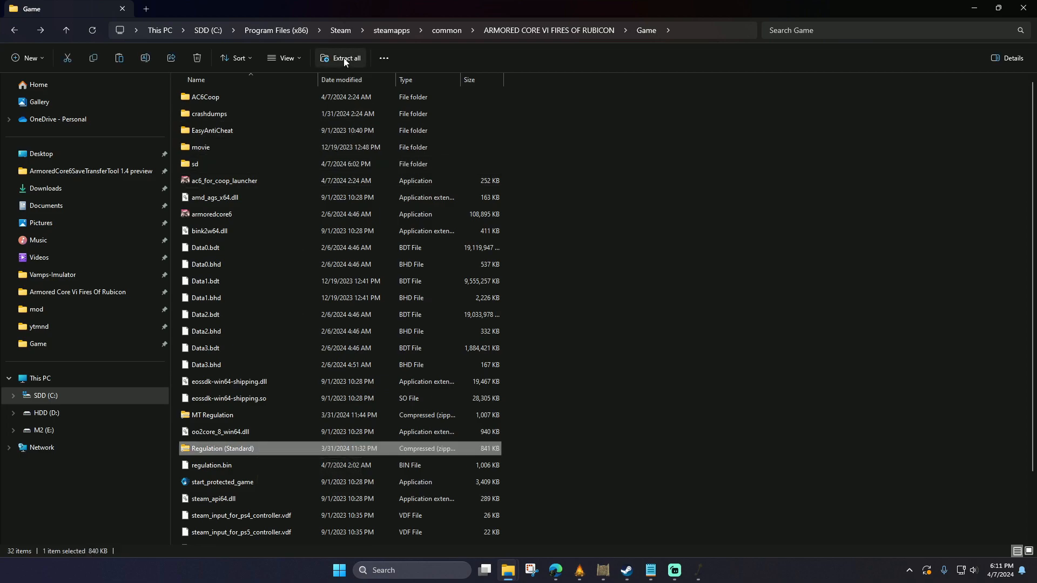
left_click(342, 58)
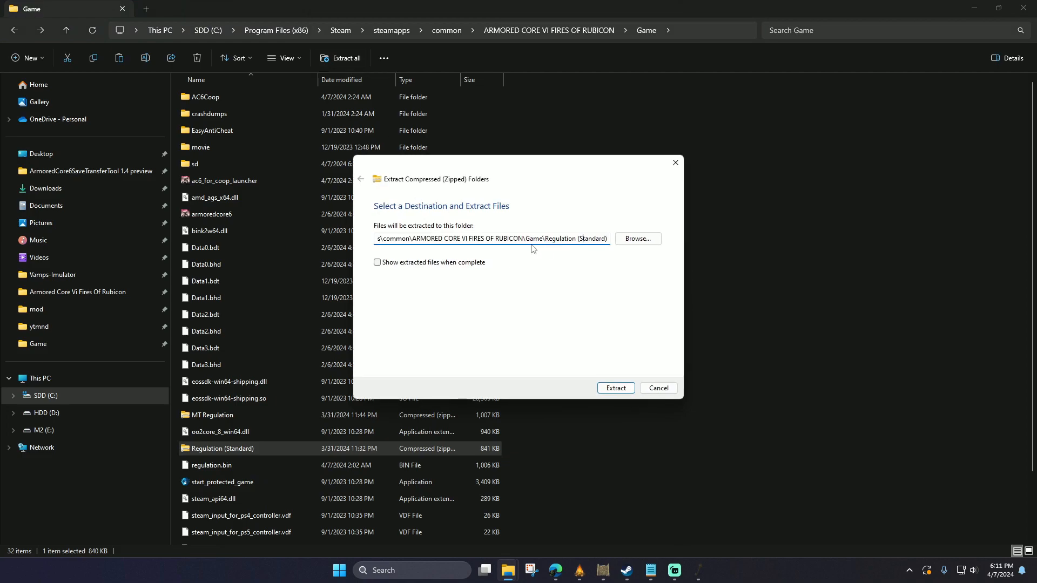
left_click(637, 238)
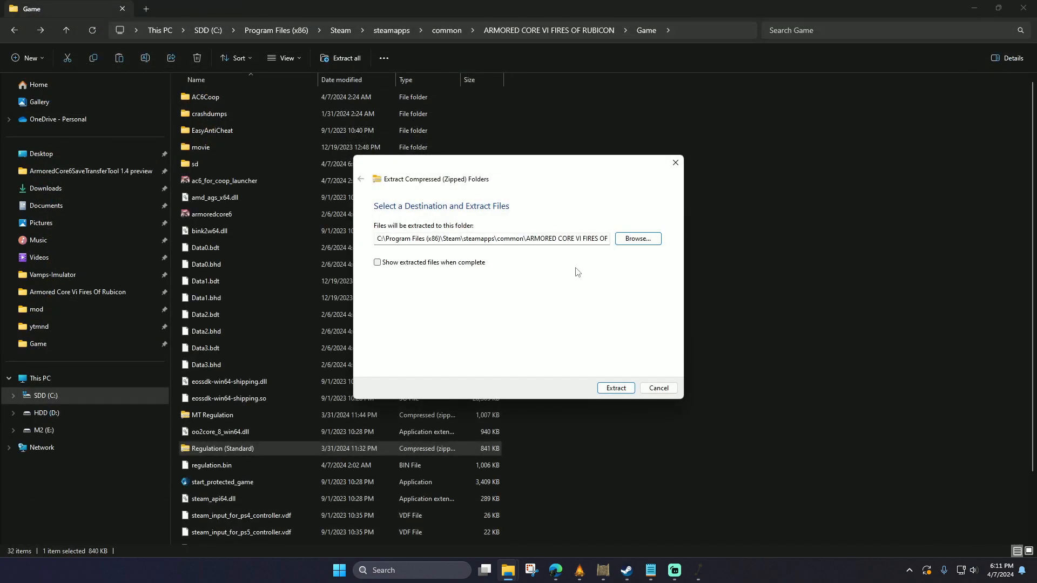
left_click(616, 388)
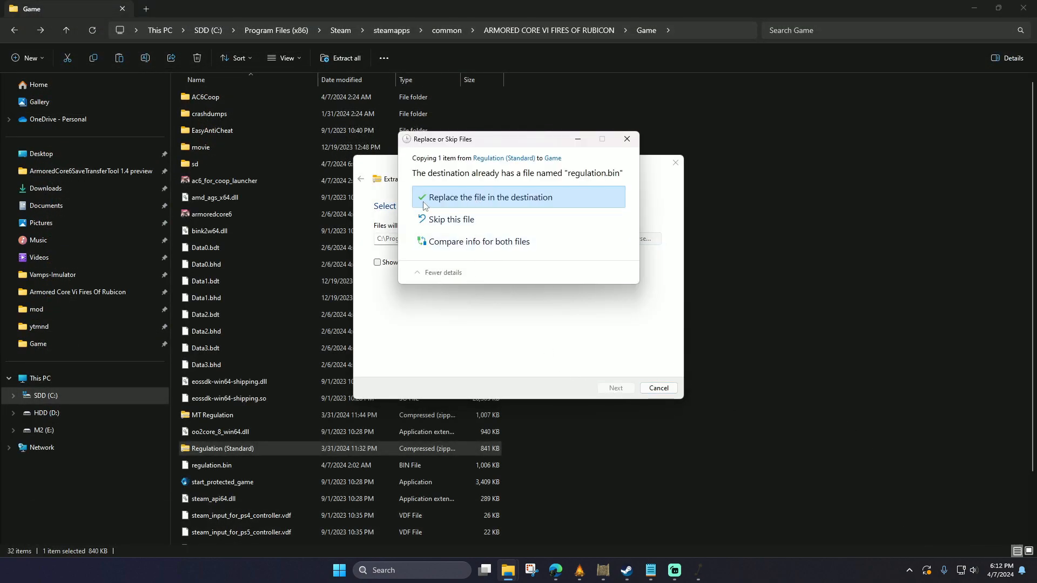
left_click(491, 197)
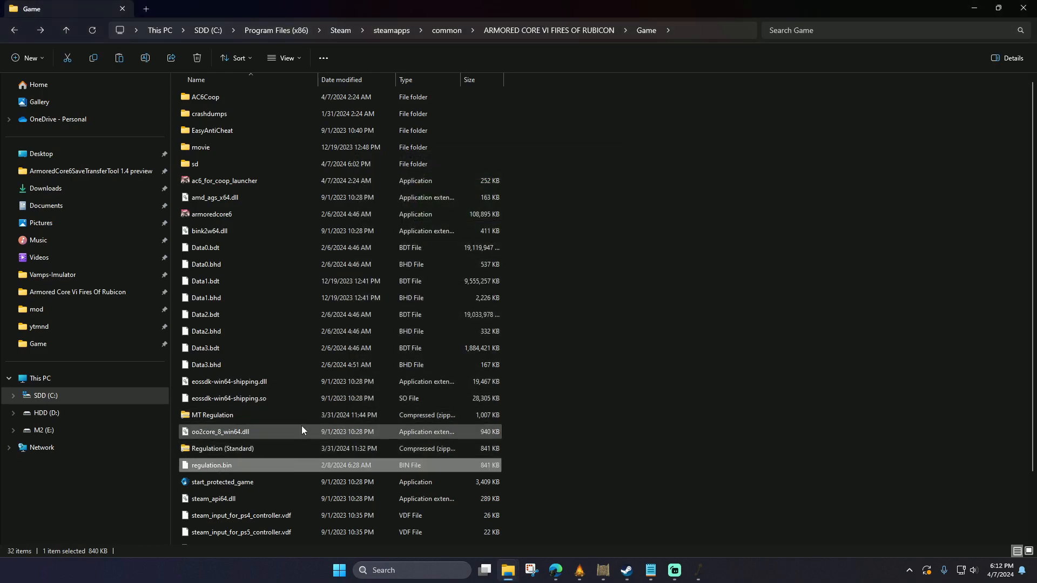
left_click(212, 213)
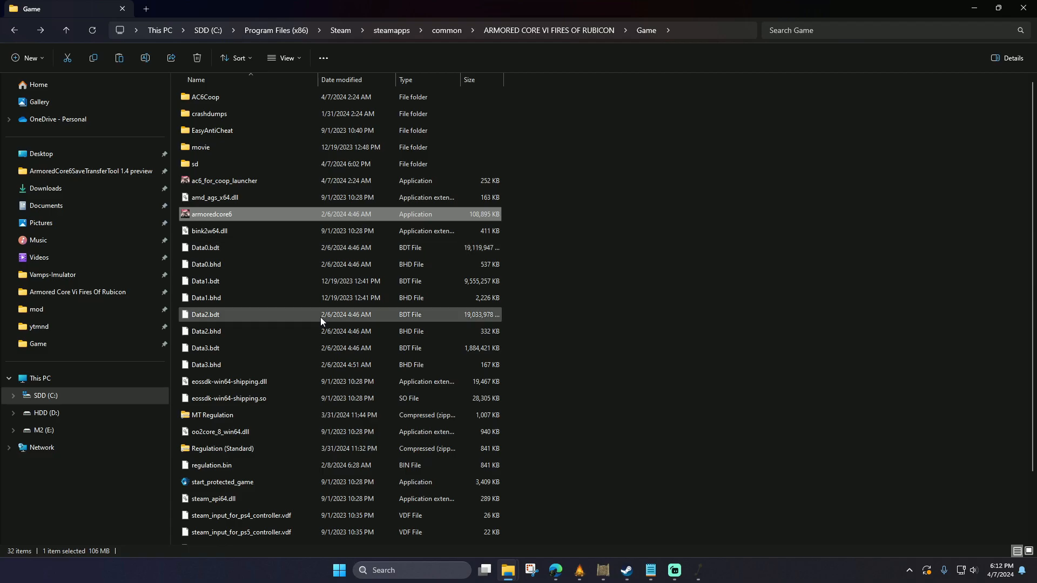